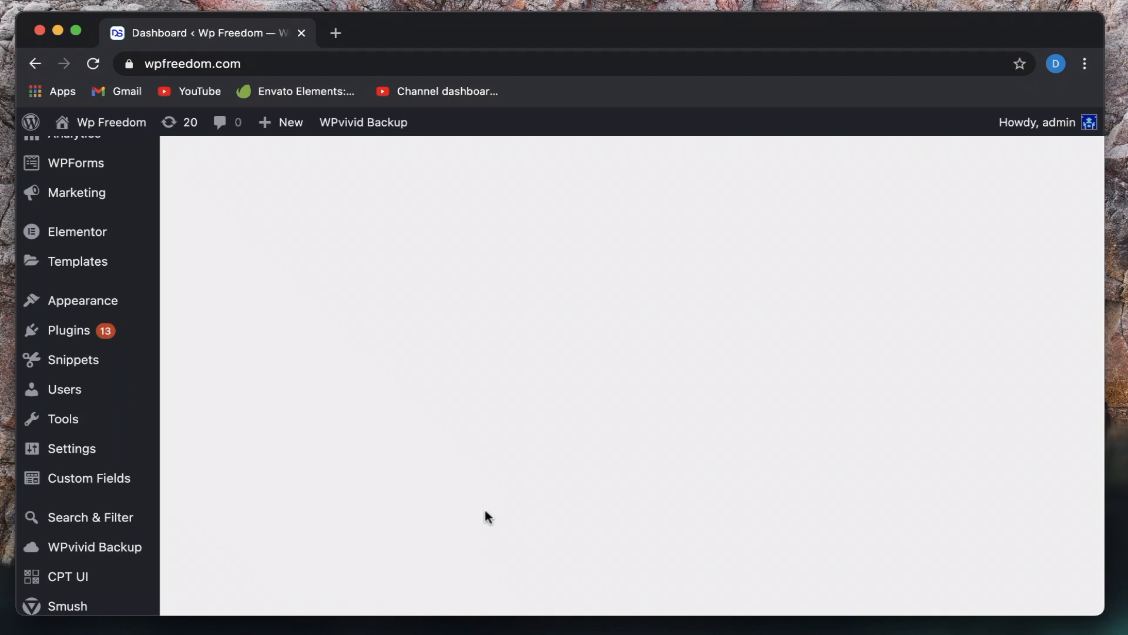
mouse_move(288, 356)
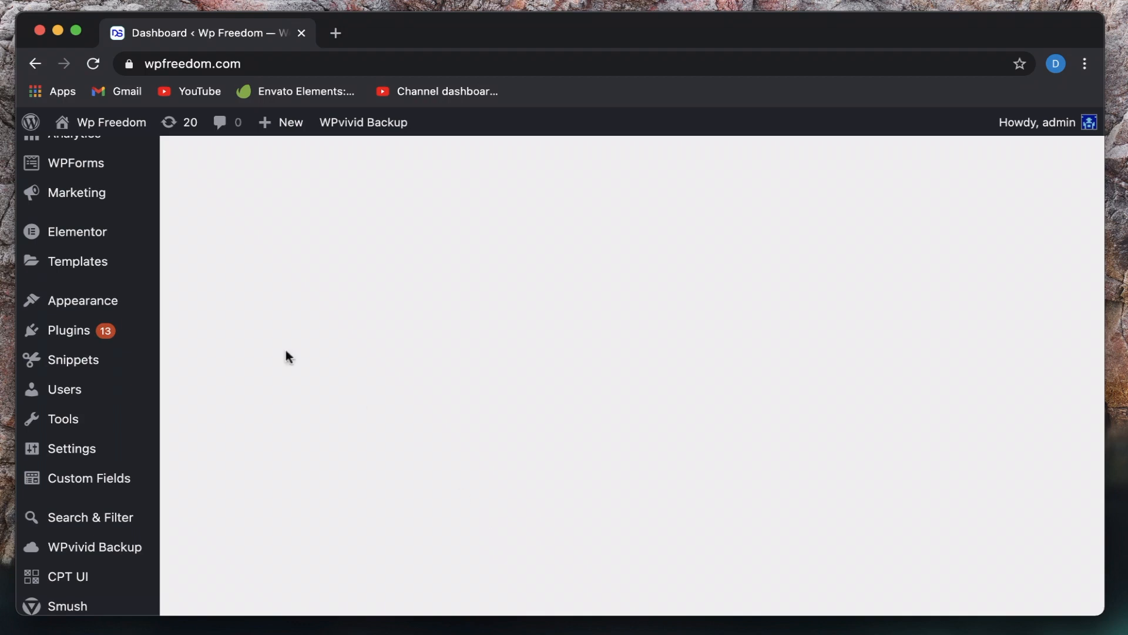
- Open Elementor's Settings page from the admin sidebar, showing the General tab
left_click(77, 231)
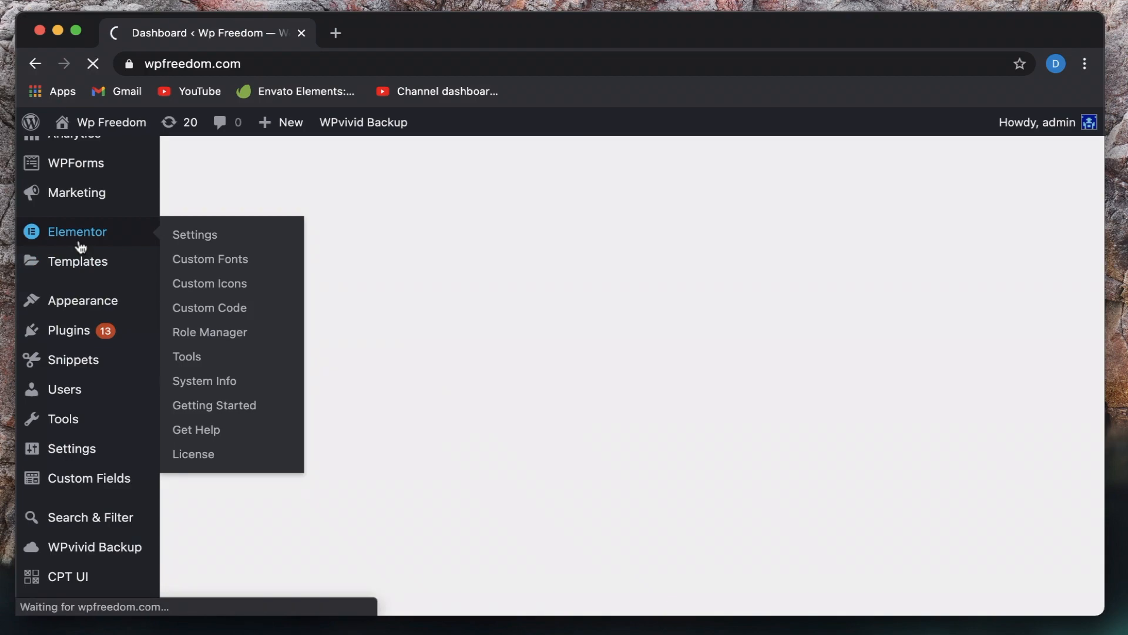
left_click(193, 234)
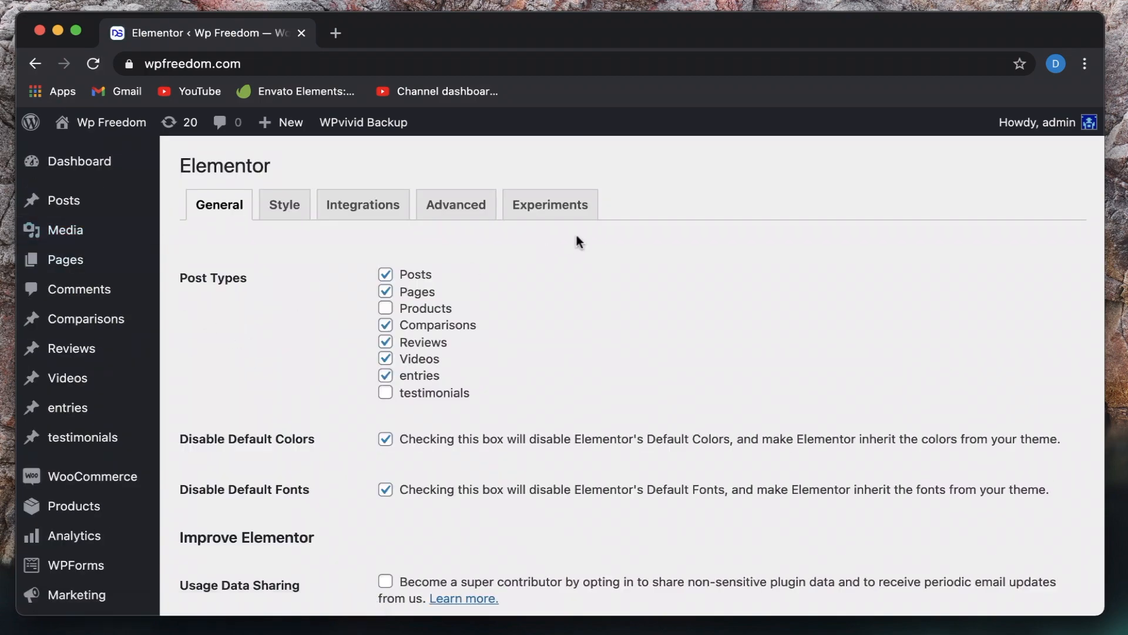
- Show the Experiments tab and check Optimized DOM Output's choices, leaving it at Default
left_click(550, 205)
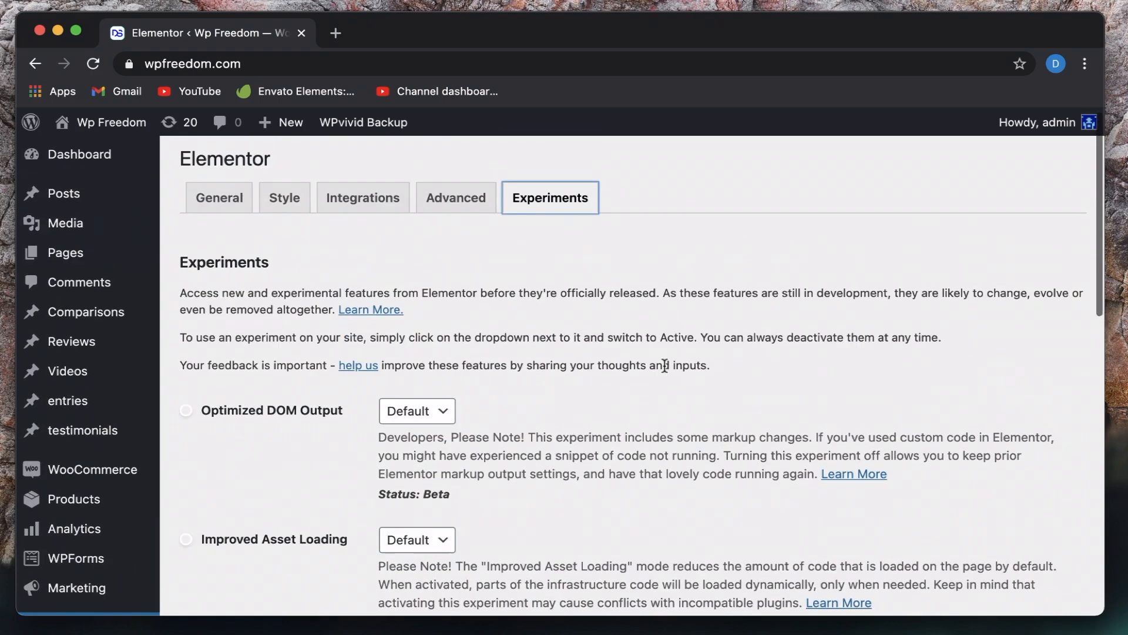
scroll("down", 3)
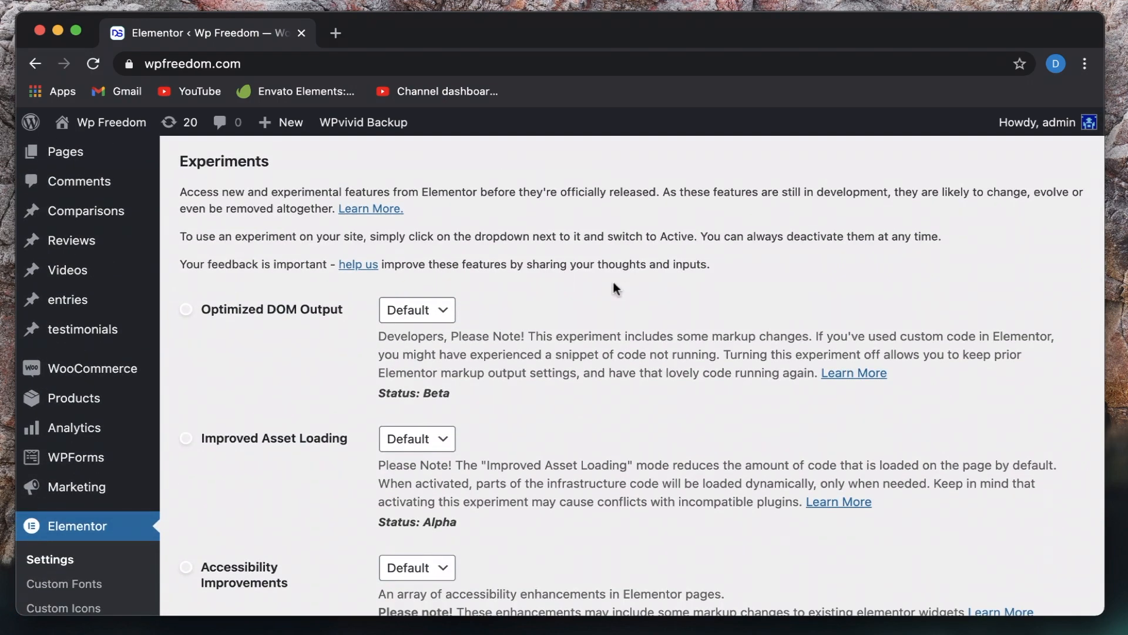
scroll("down", 3)
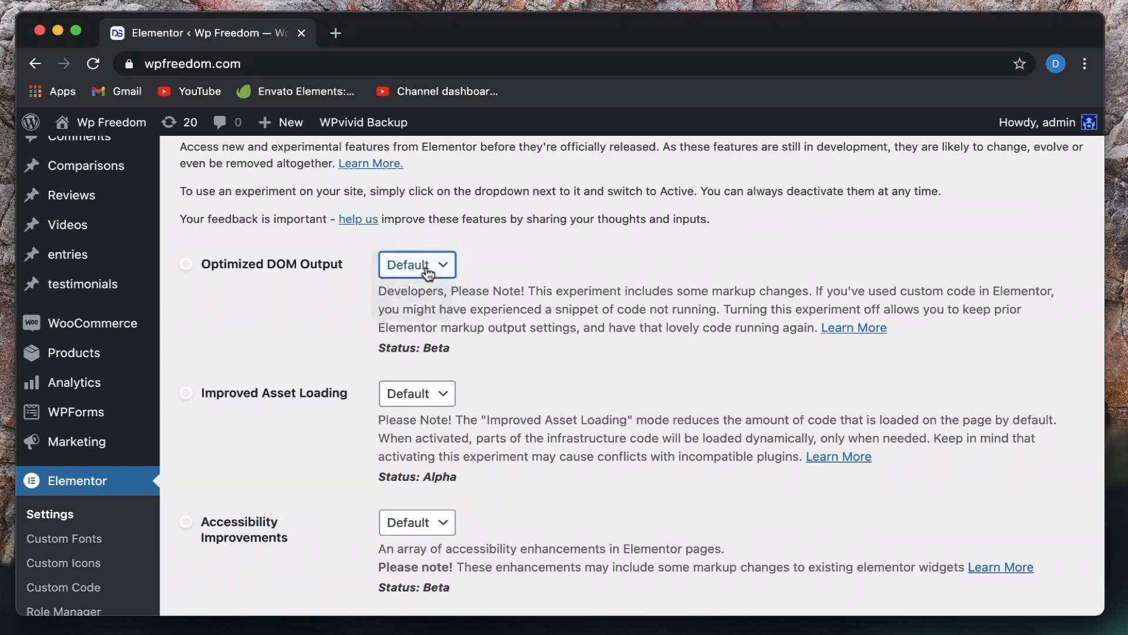
left_click(416, 264)
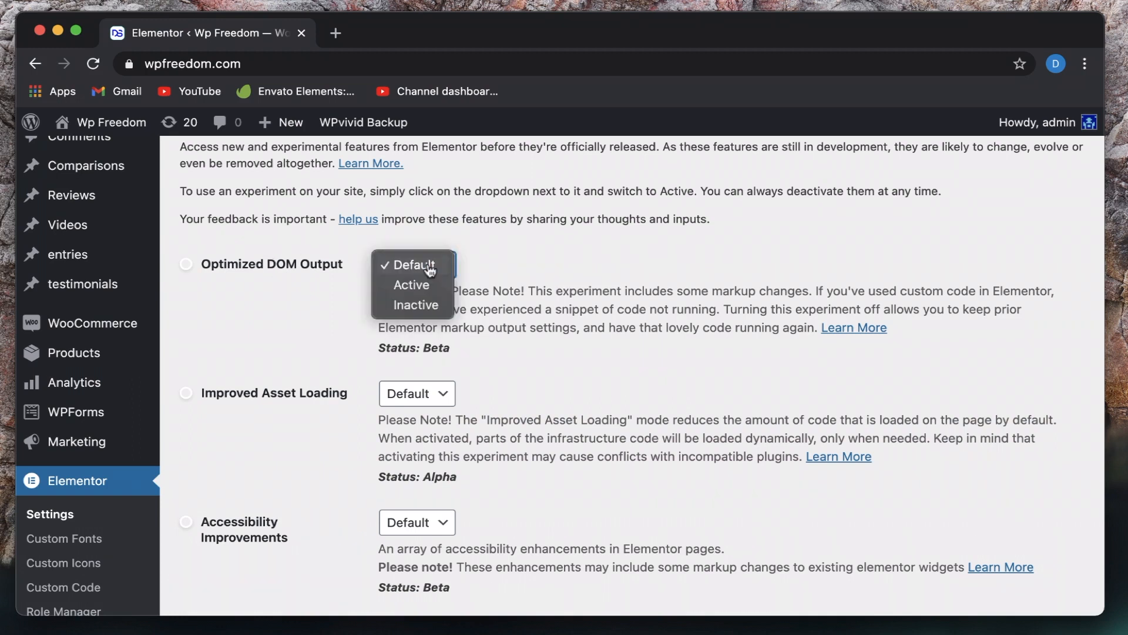
mouse_move(413, 265)
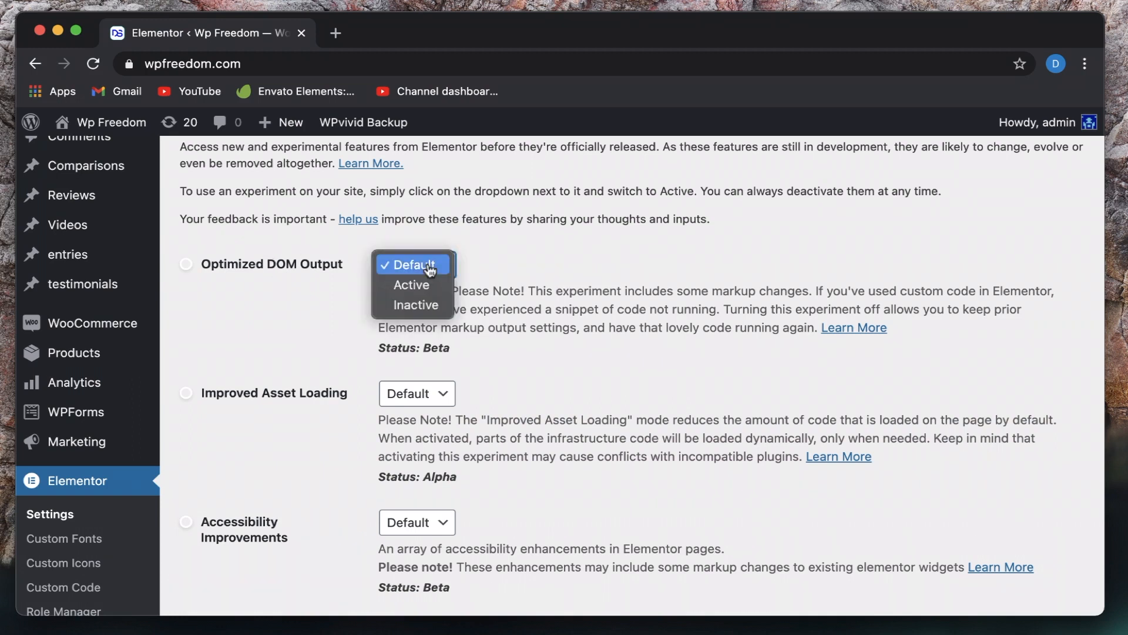
left_click(411, 265)
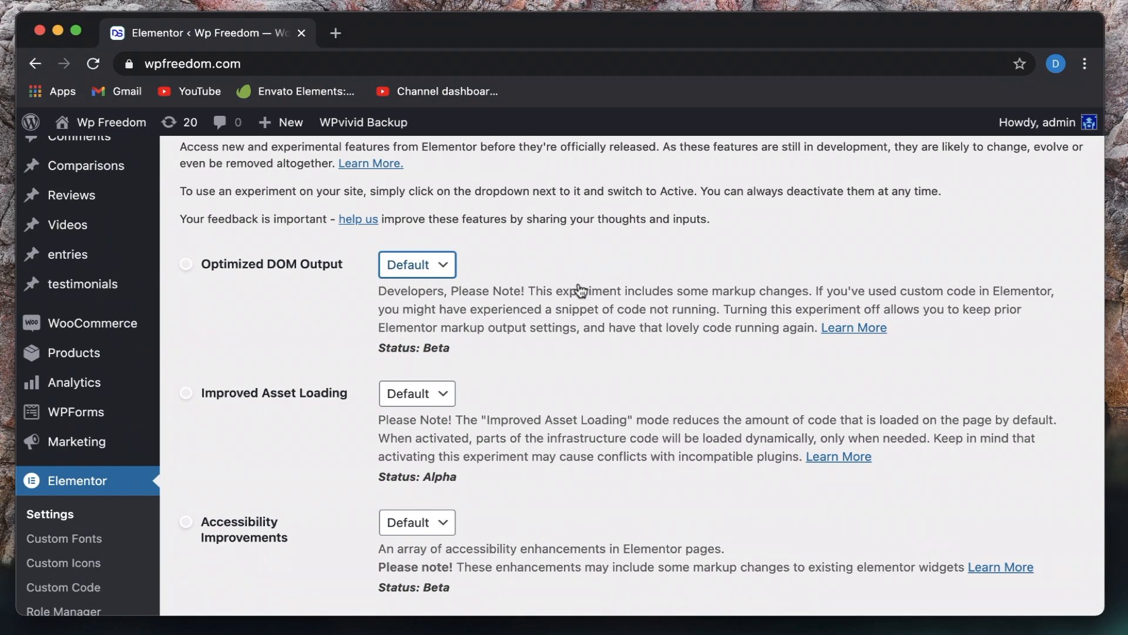
left_click(417, 264)
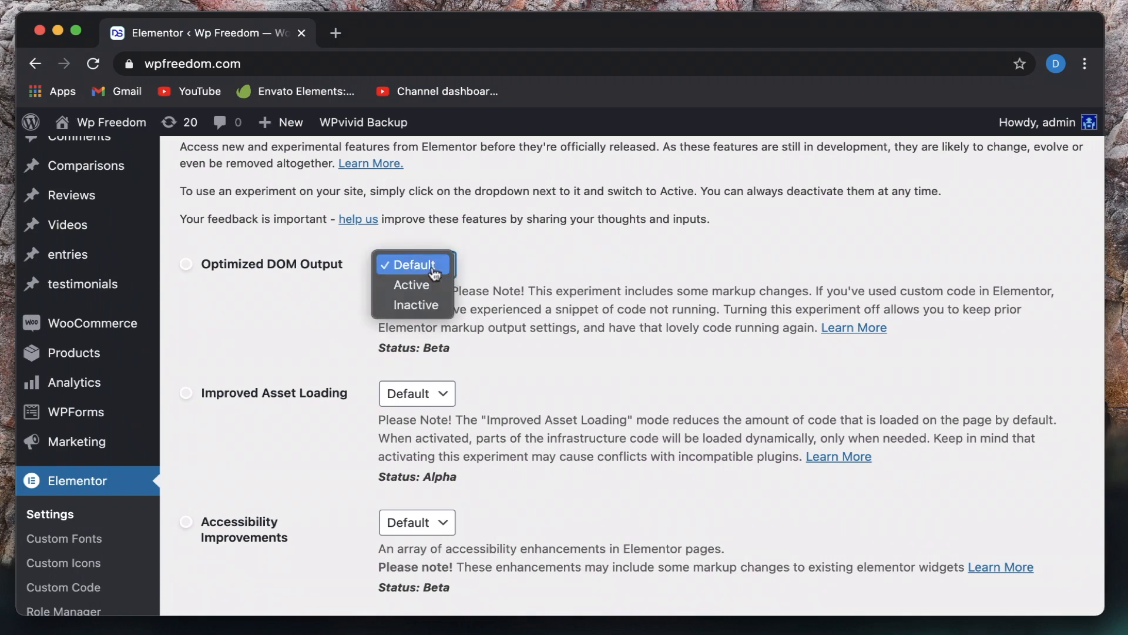
mouse_move(592, 294)
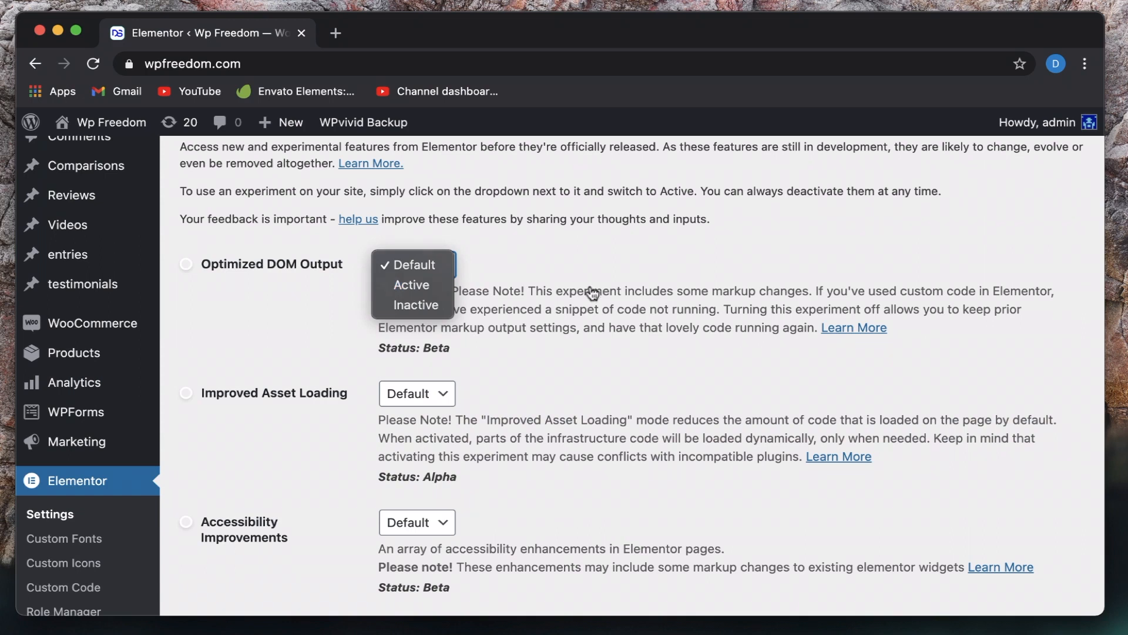
left_click(413, 263)
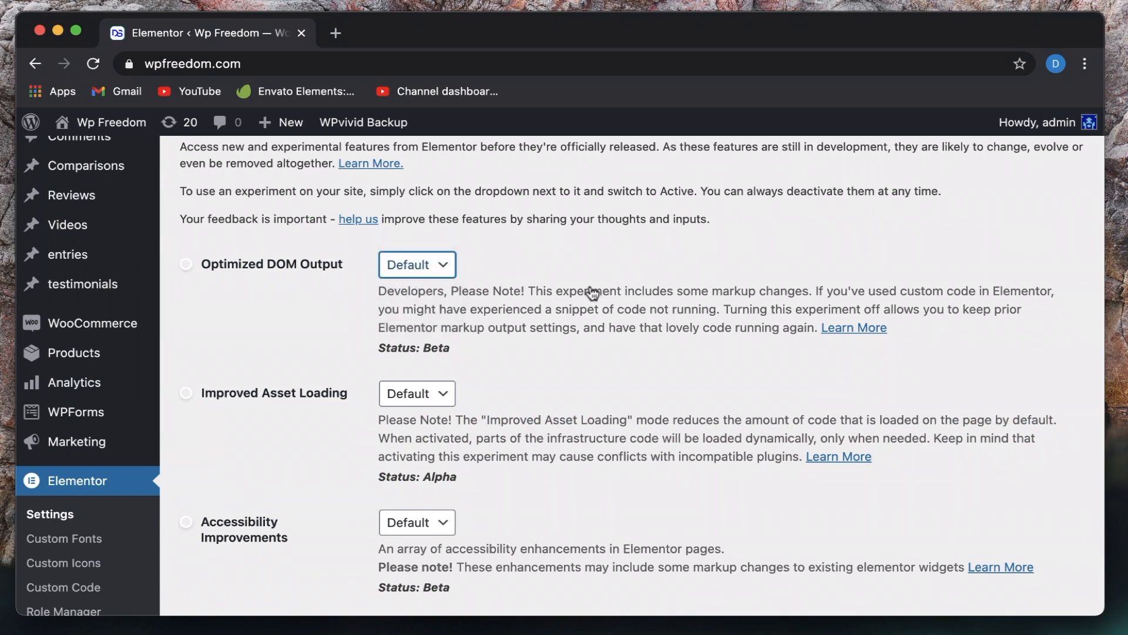
mouse_move(538, 315)
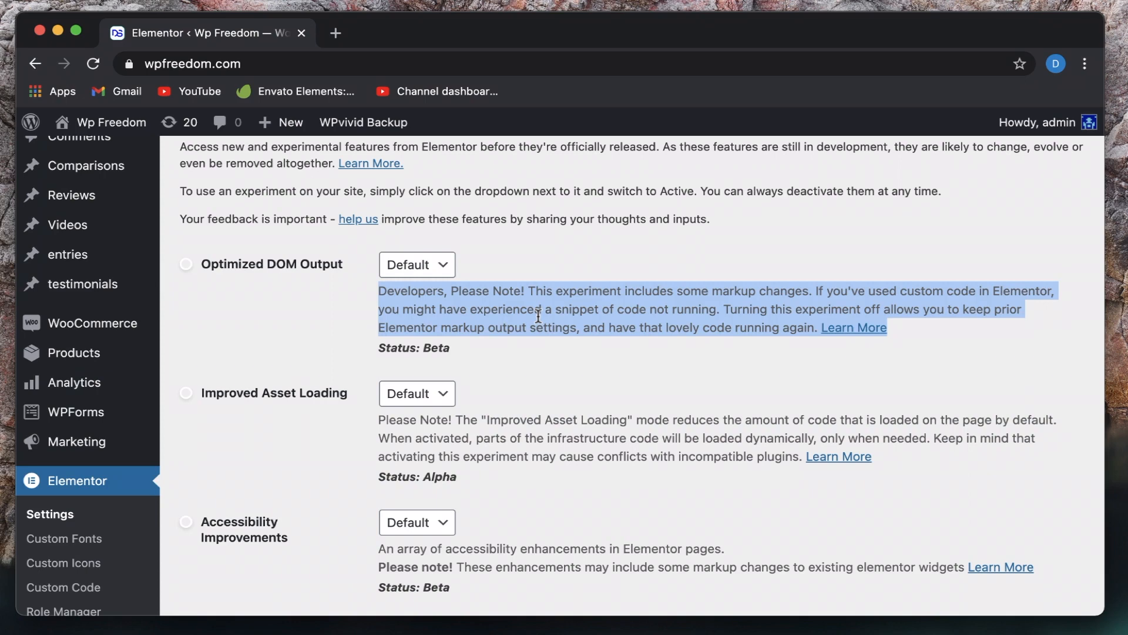
scroll("down", 3)
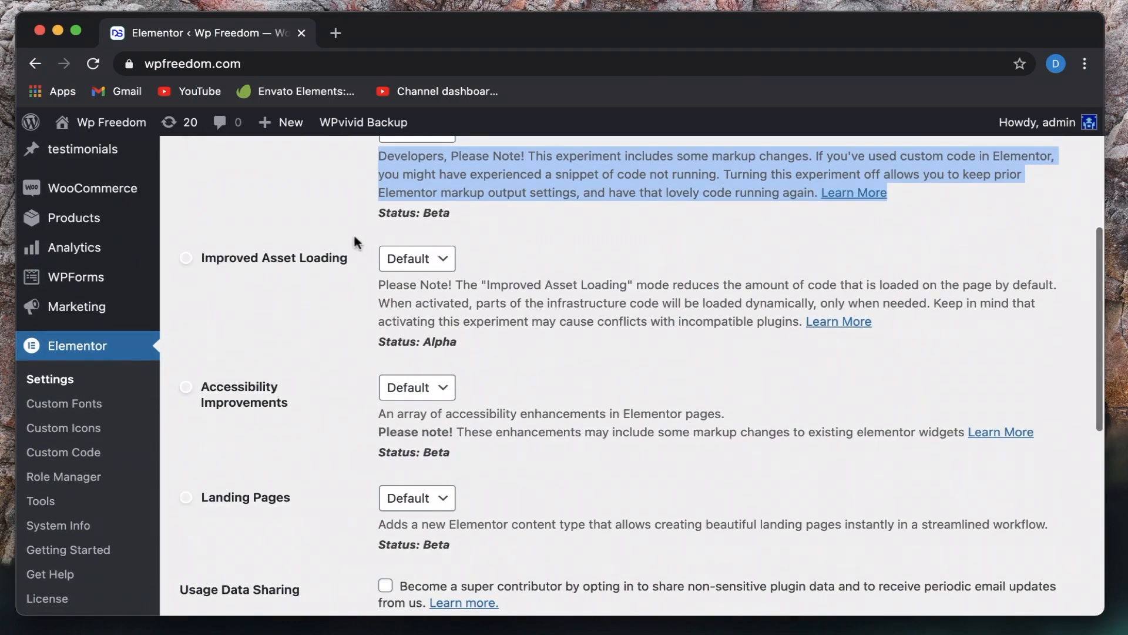
left_click(416, 259)
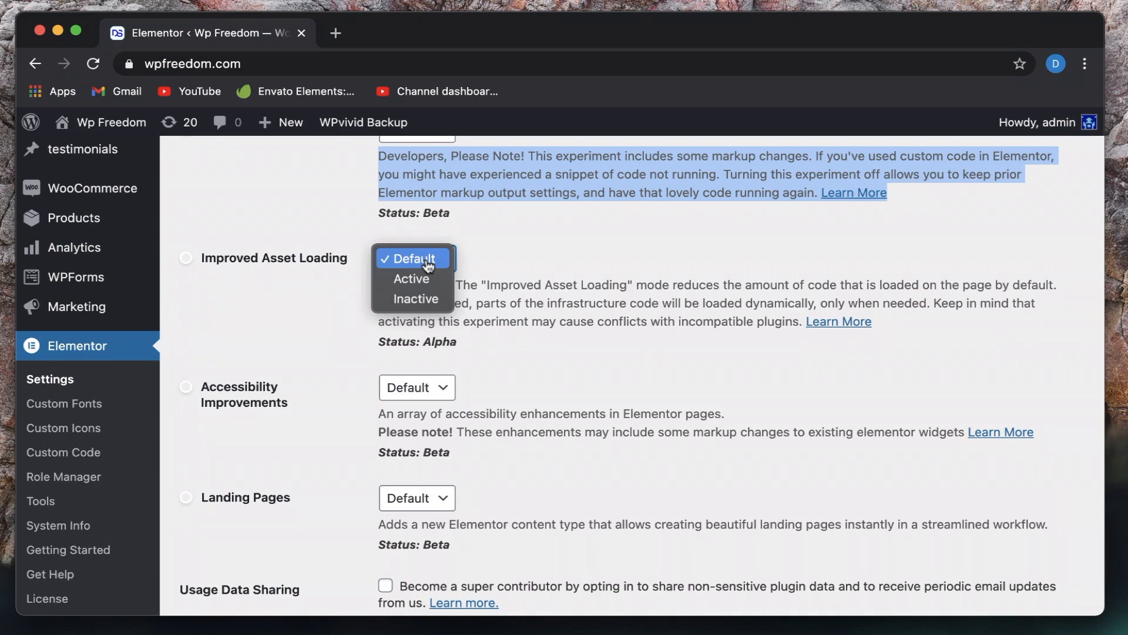
left_click(411, 258)
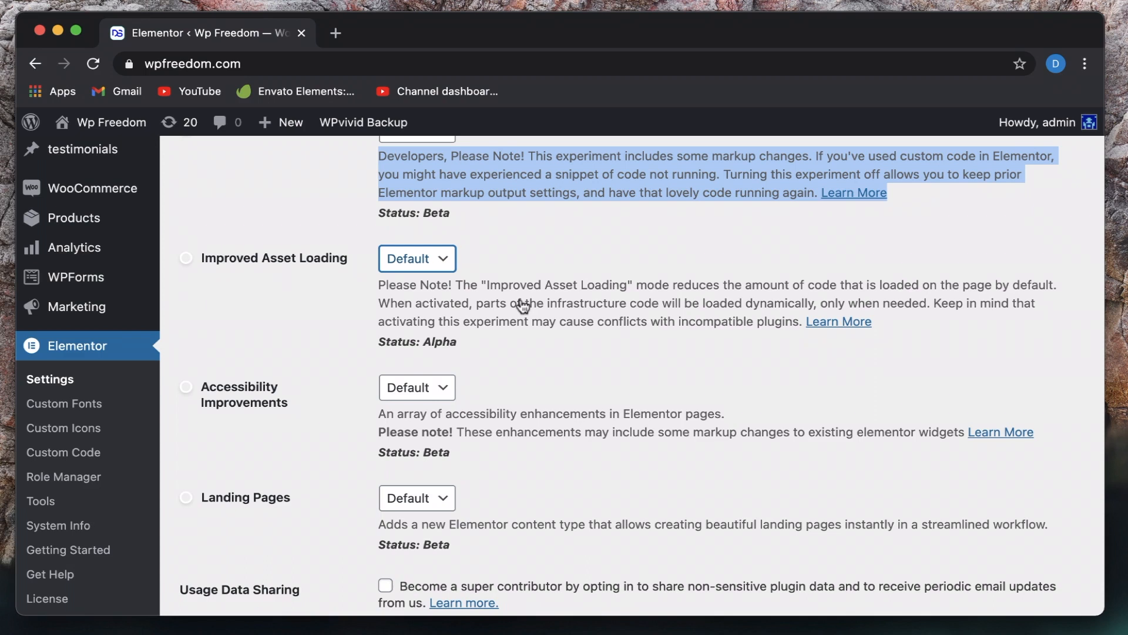
scroll("down", 3)
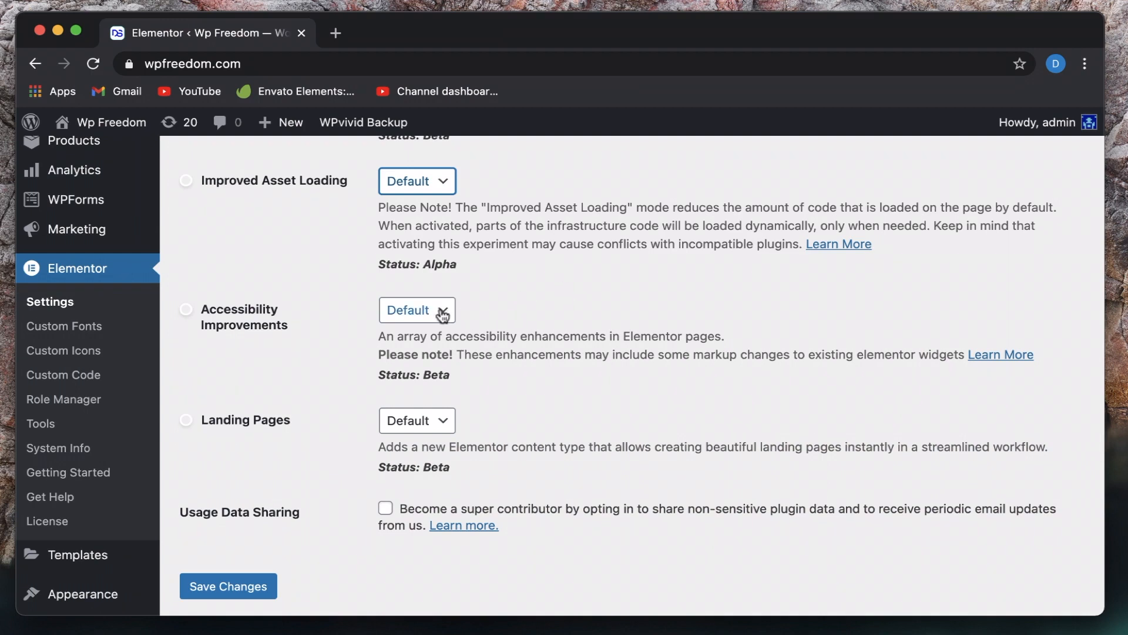
left_click(416, 311)
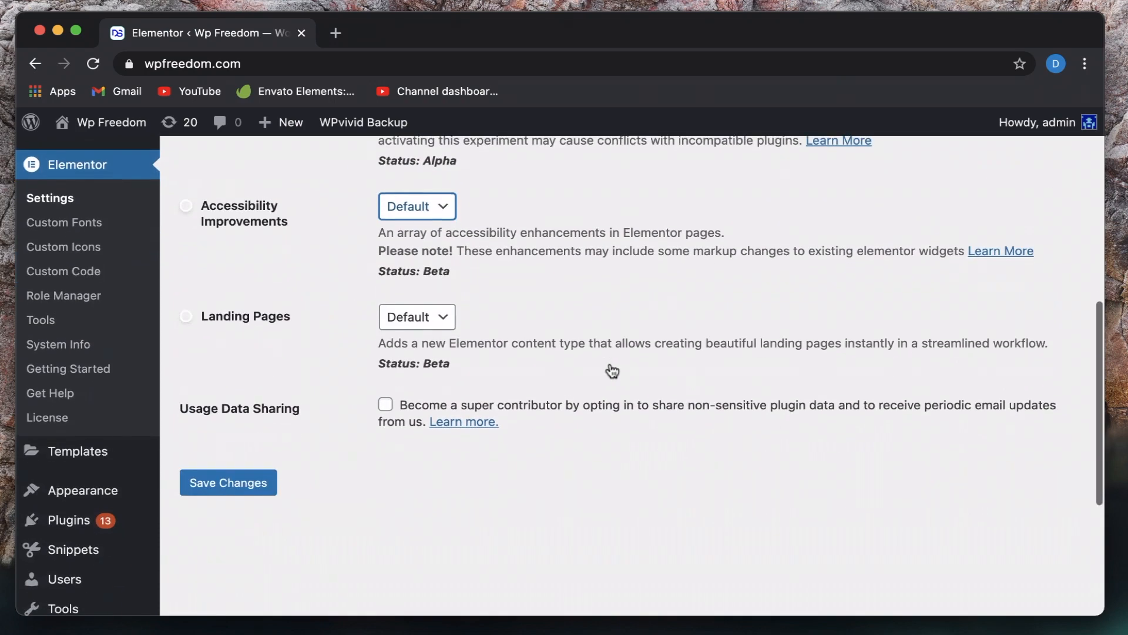
- Set the Landing Pages experiment to Active and save the settings
left_click(416, 316)
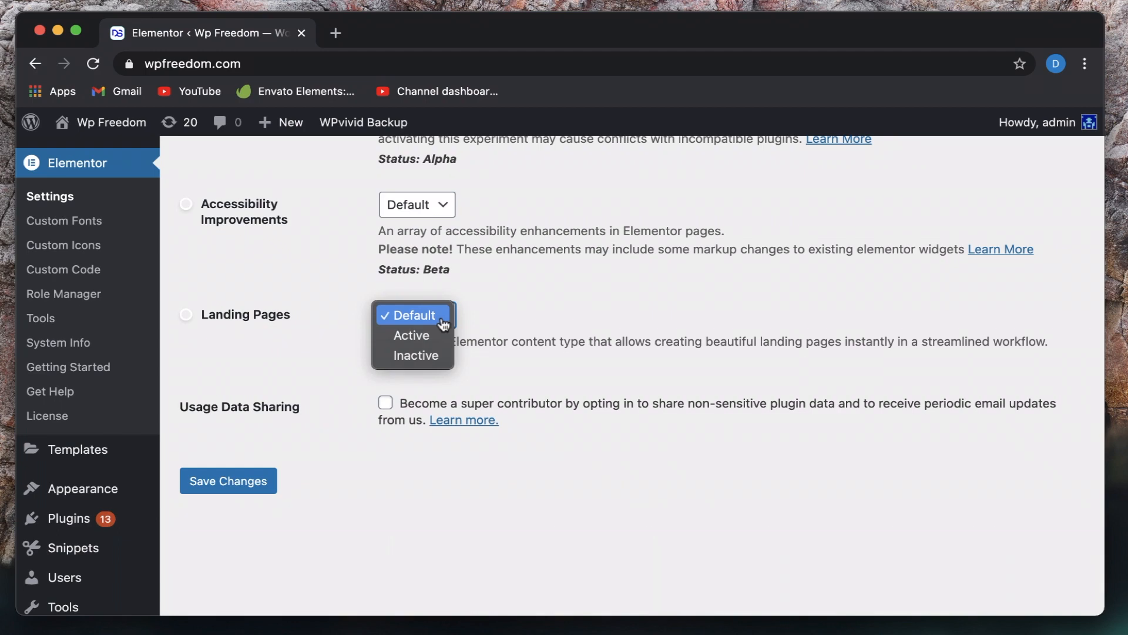
left_click(411, 336)
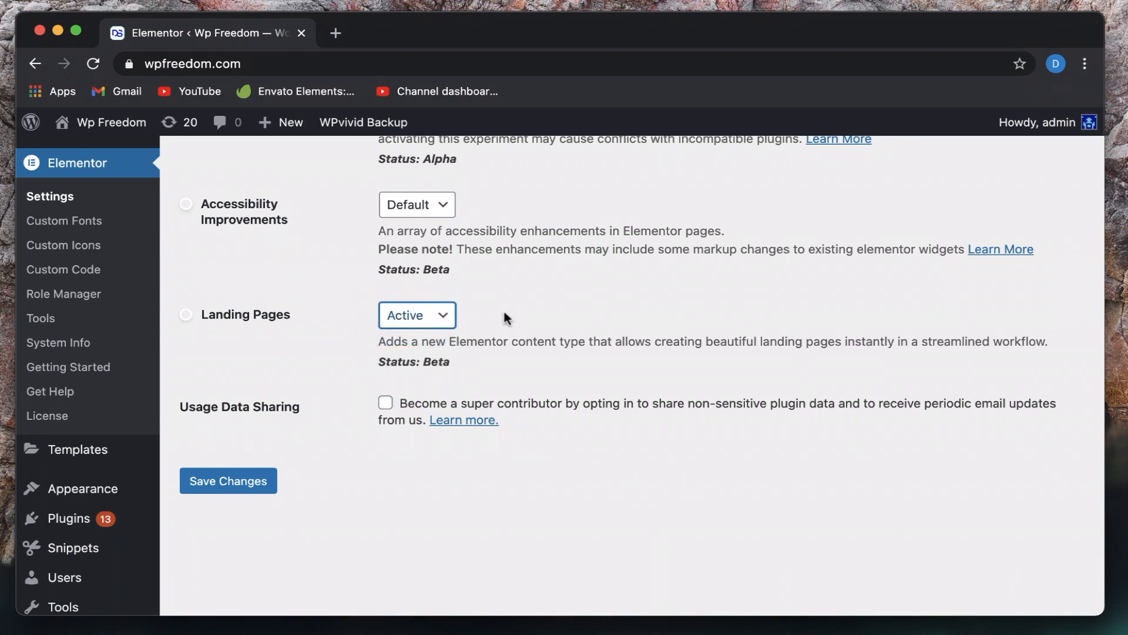
left_click(228, 481)
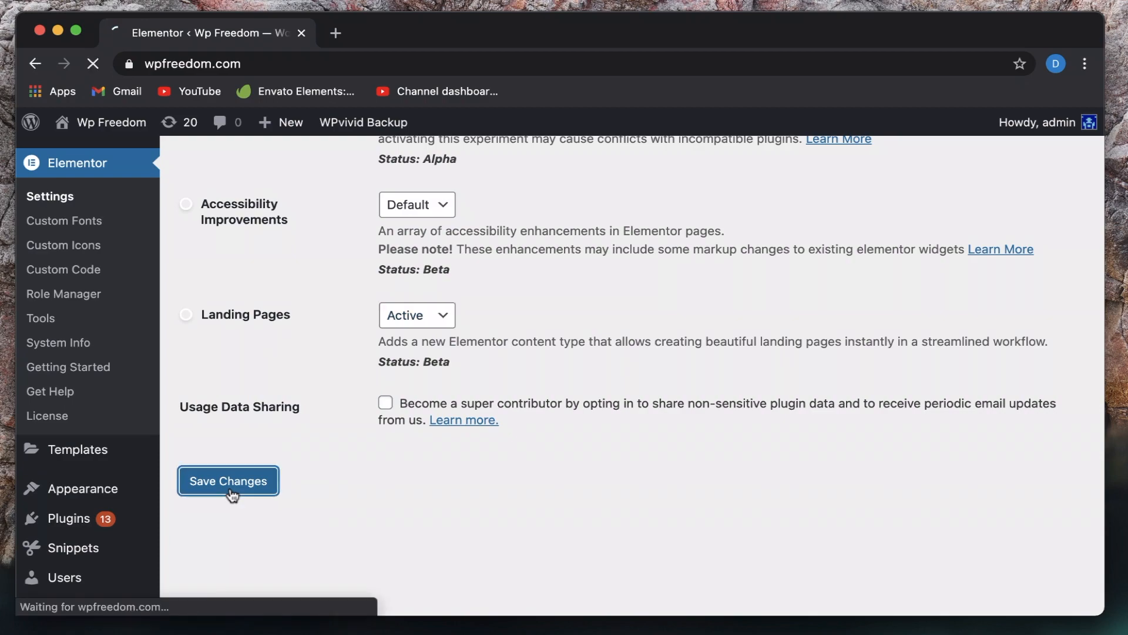
left_click(227, 480)
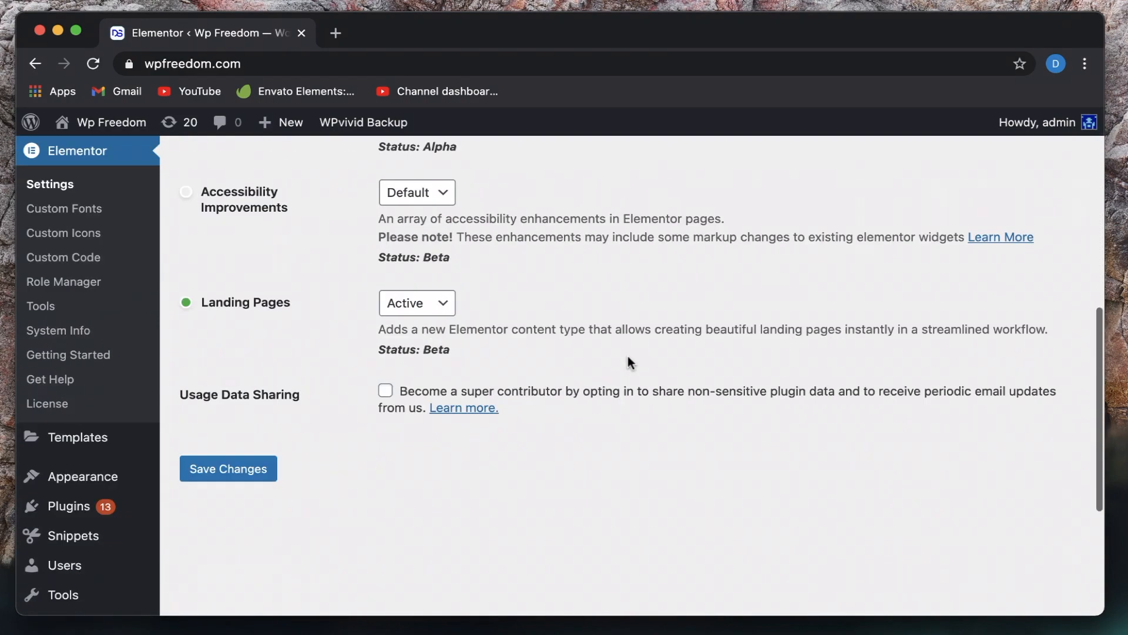
- Add a new landing page from Templates > Landing Pages in the Elementor editor
left_click(77, 437)
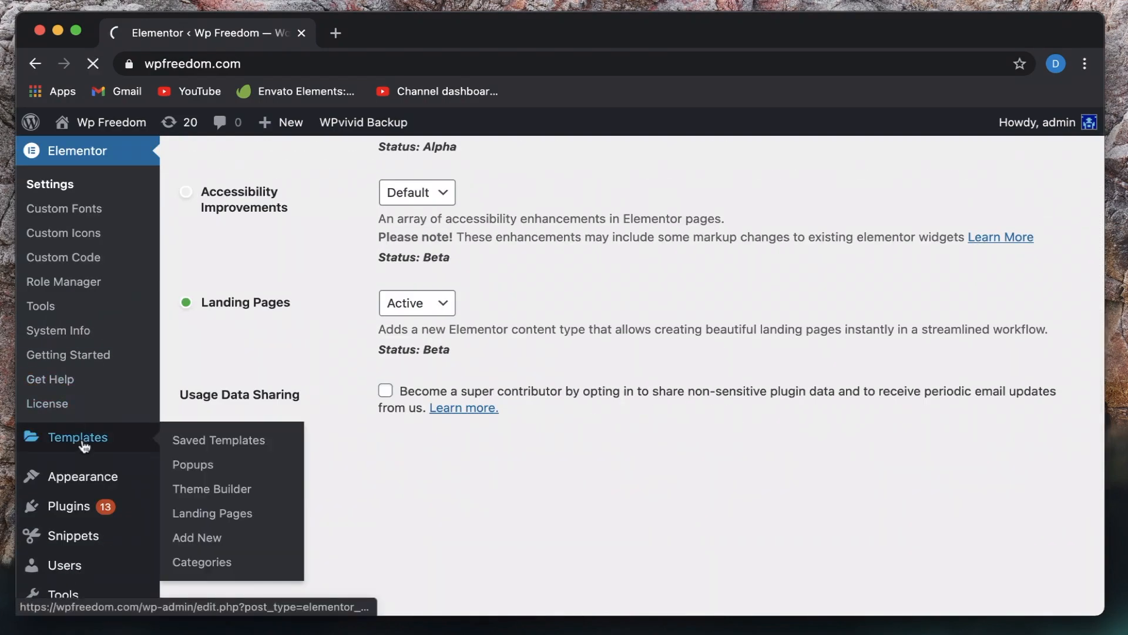
left_click(219, 439)
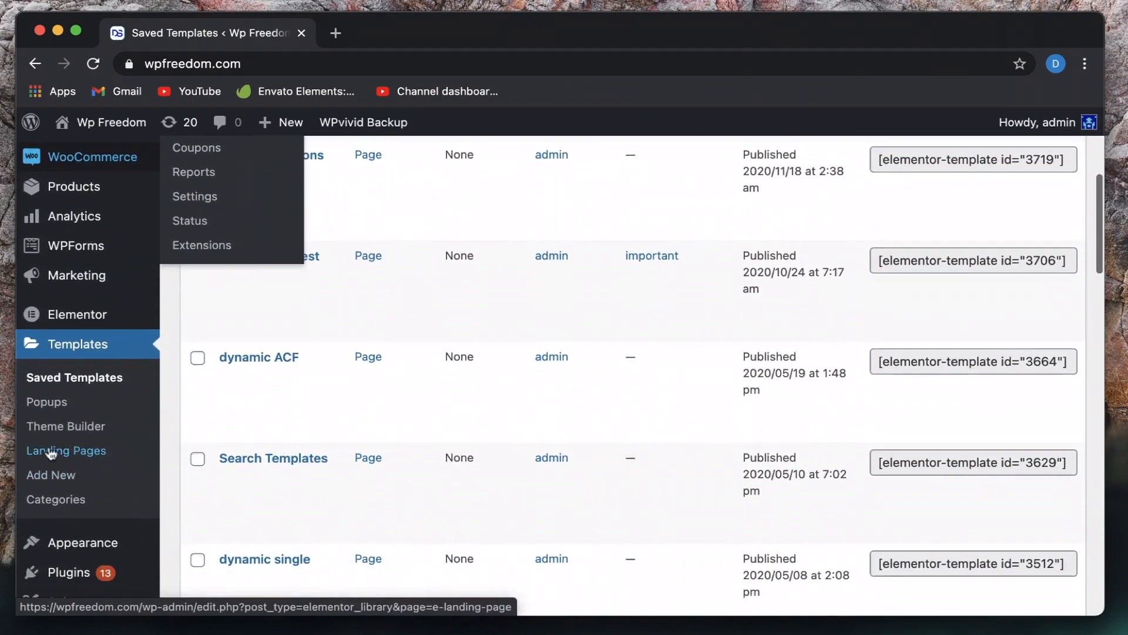
left_click(65, 450)
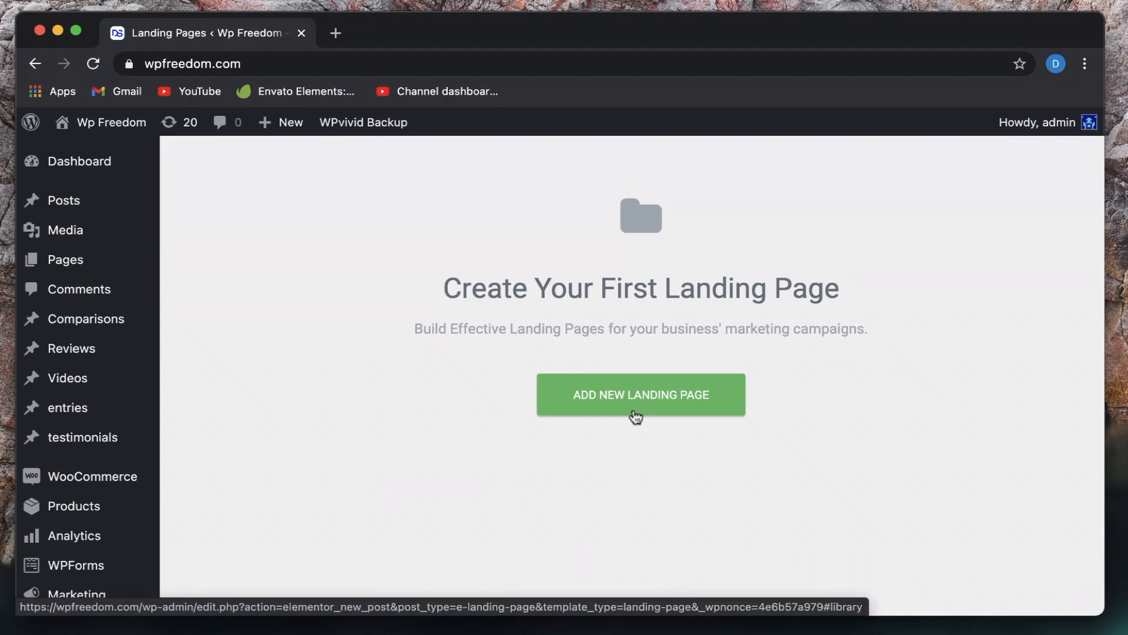
left_click(640, 394)
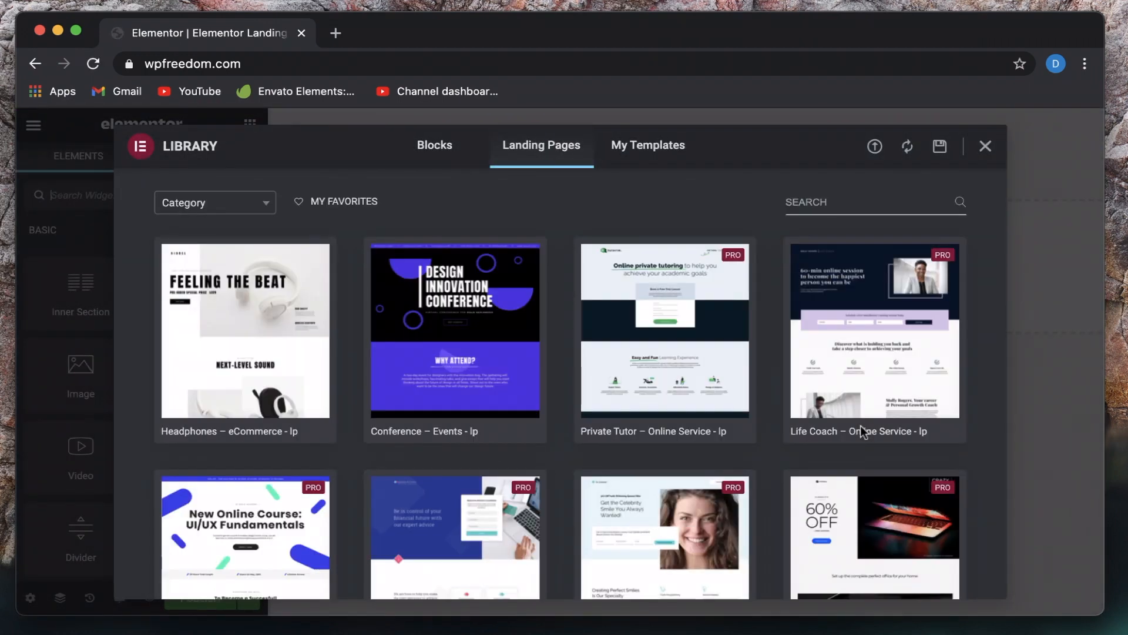
- Insert the Tutorim private-tutor landing template, review the page, and publish it
scroll("down", 3)
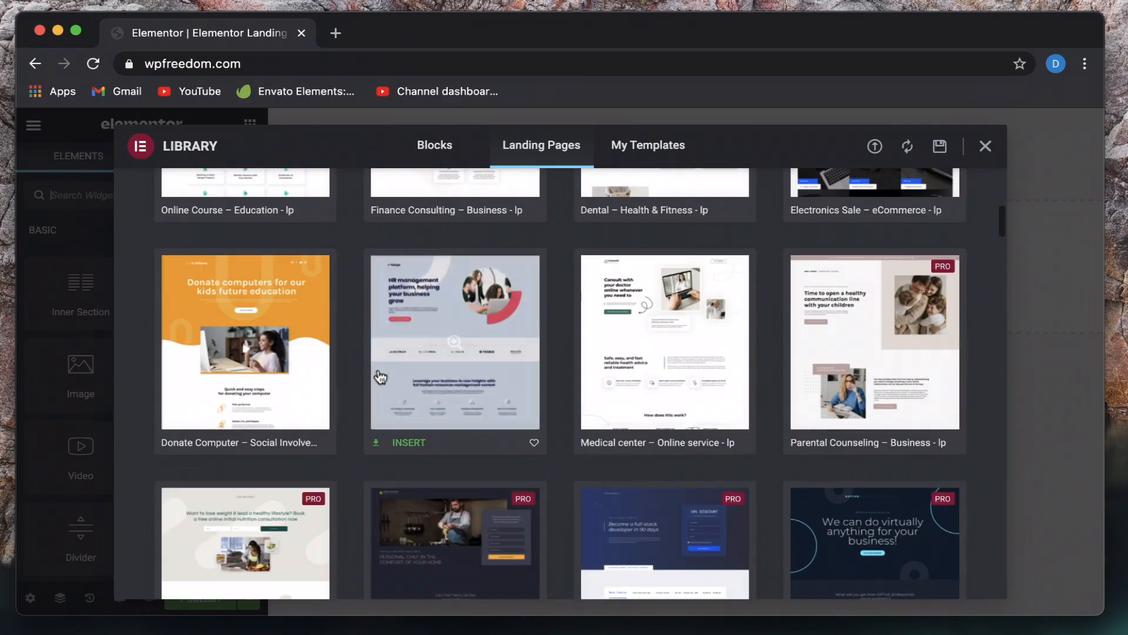
mouse_move(403, 446)
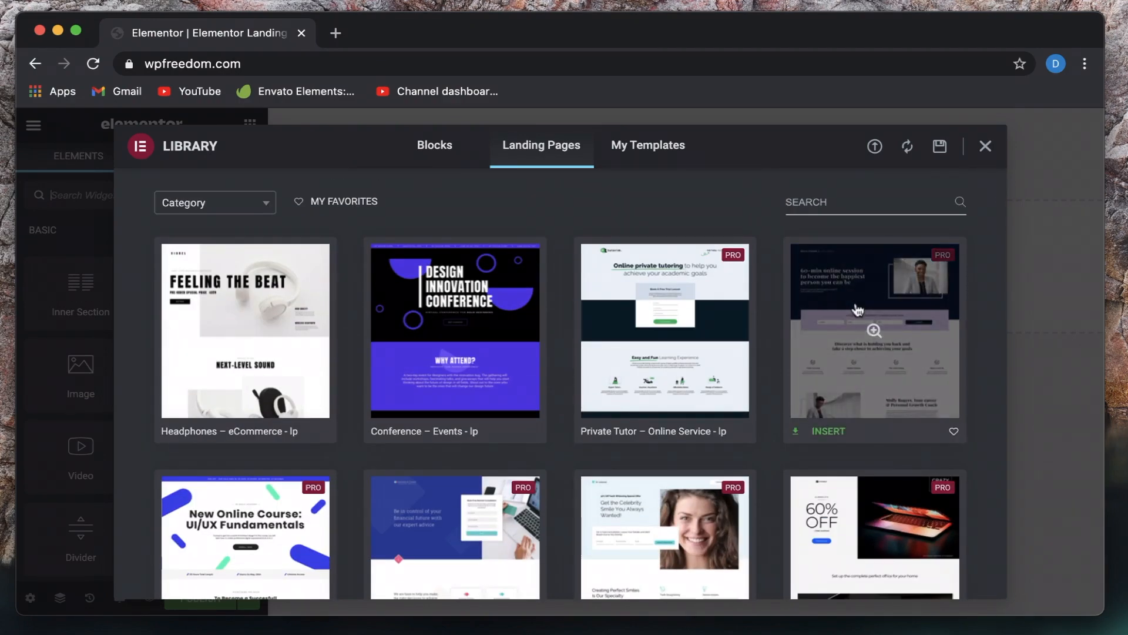
mouse_move(664, 310)
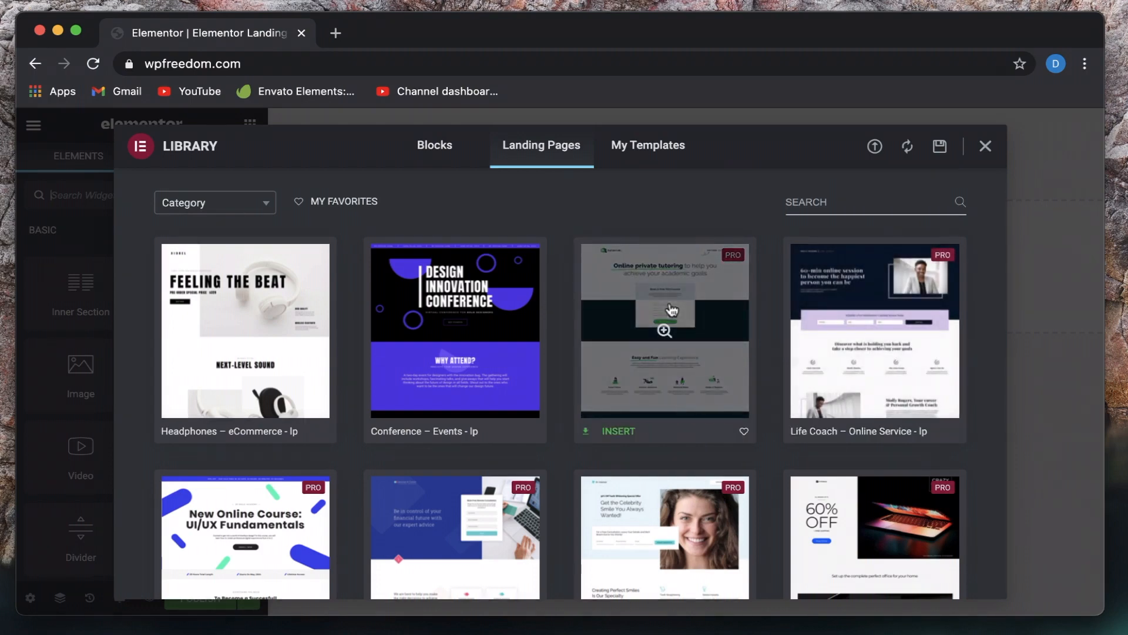
mouse_move(698, 302)
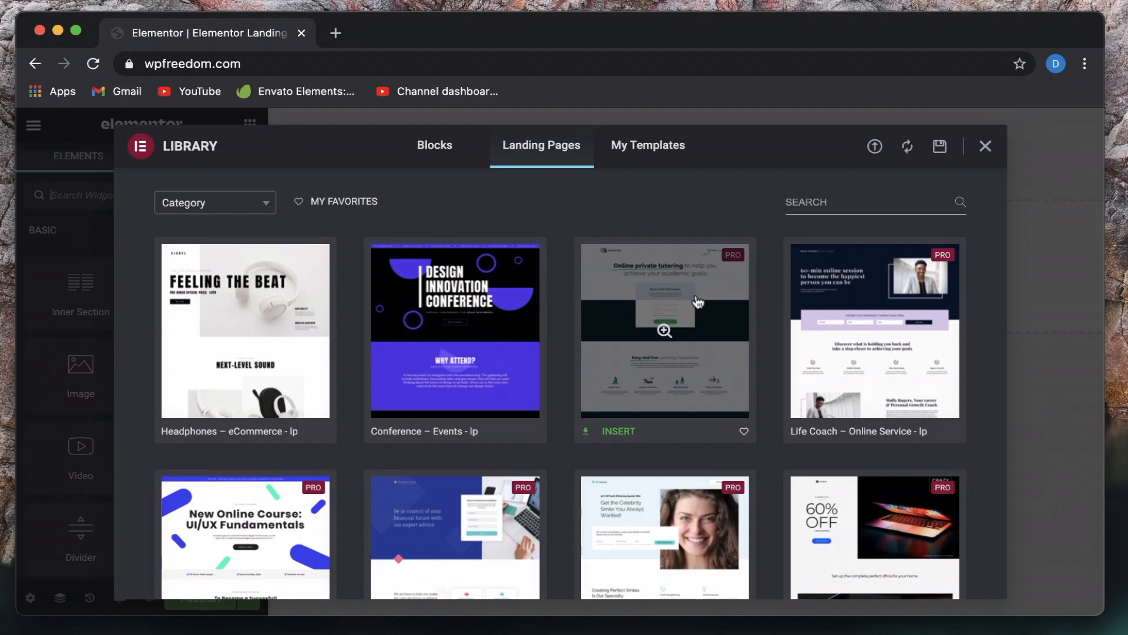
mouse_move(684, 303)
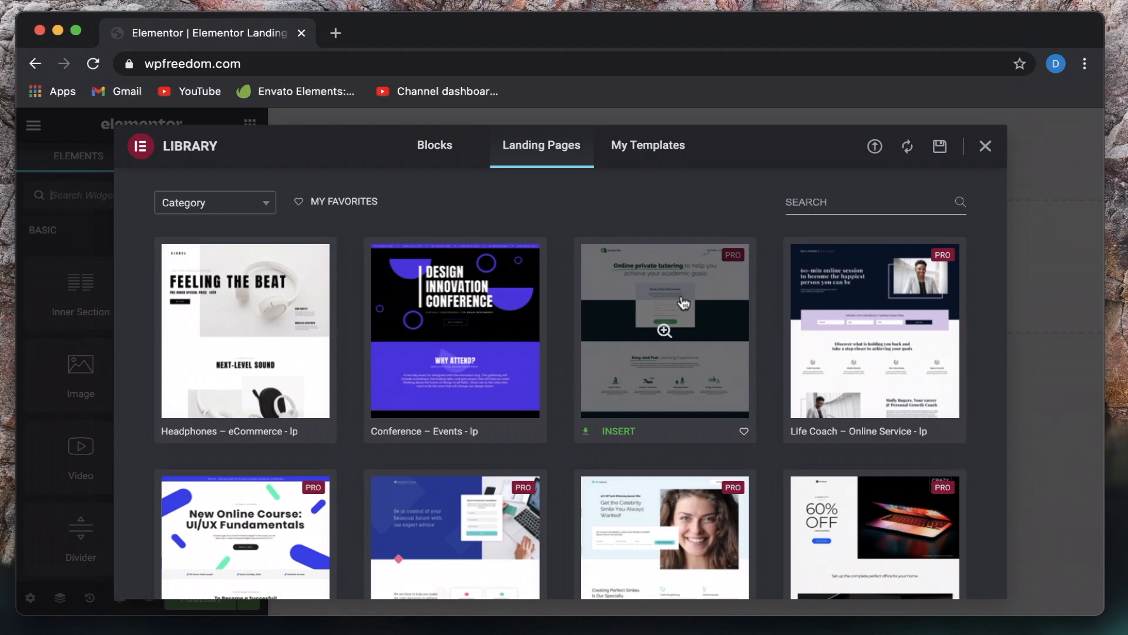
left_click(618, 431)
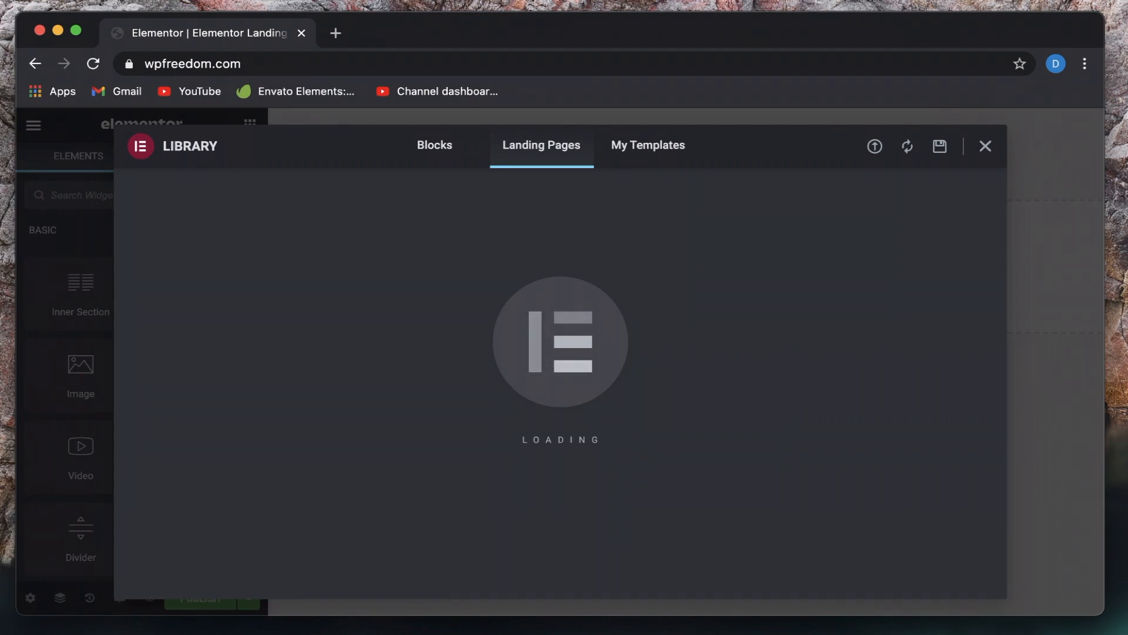
left_click(985, 145)
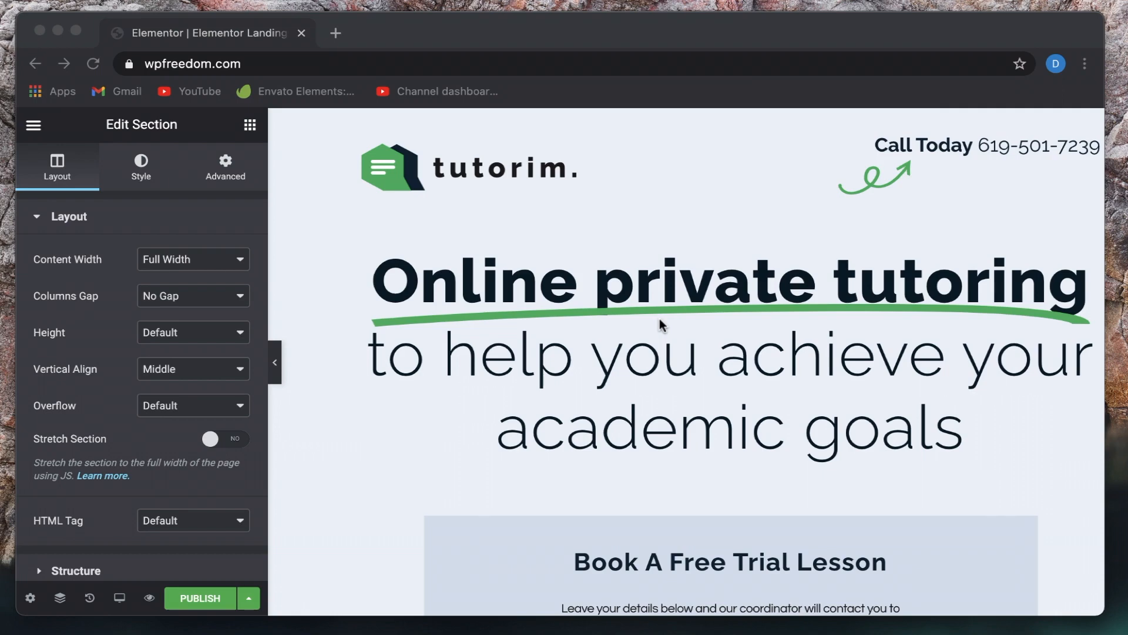
scroll("down", 3)
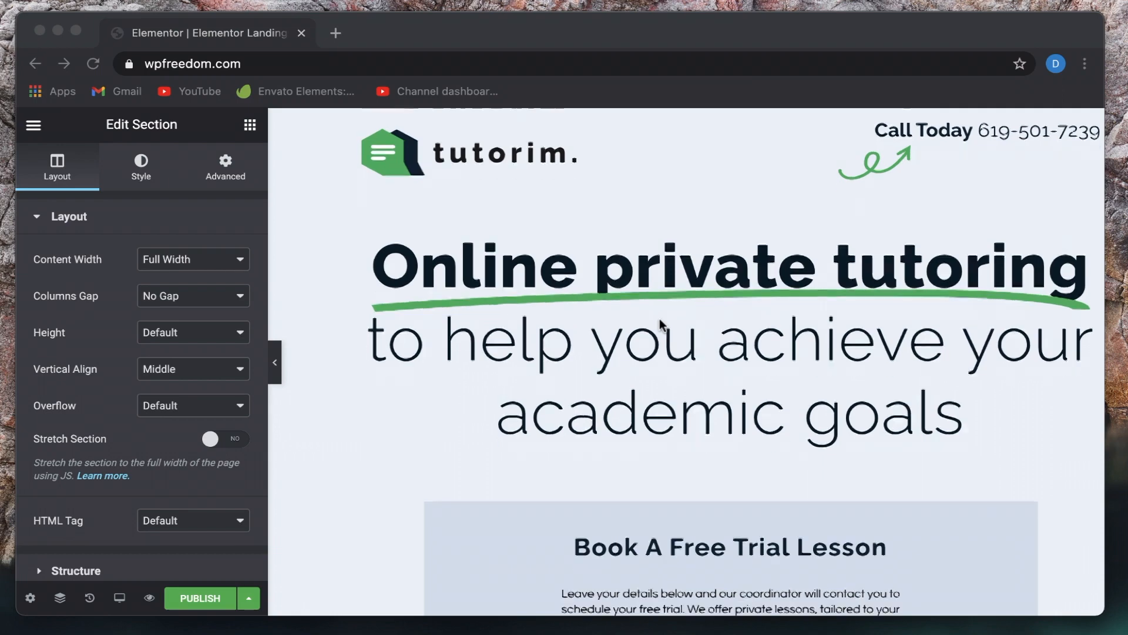
scroll("down", 3)
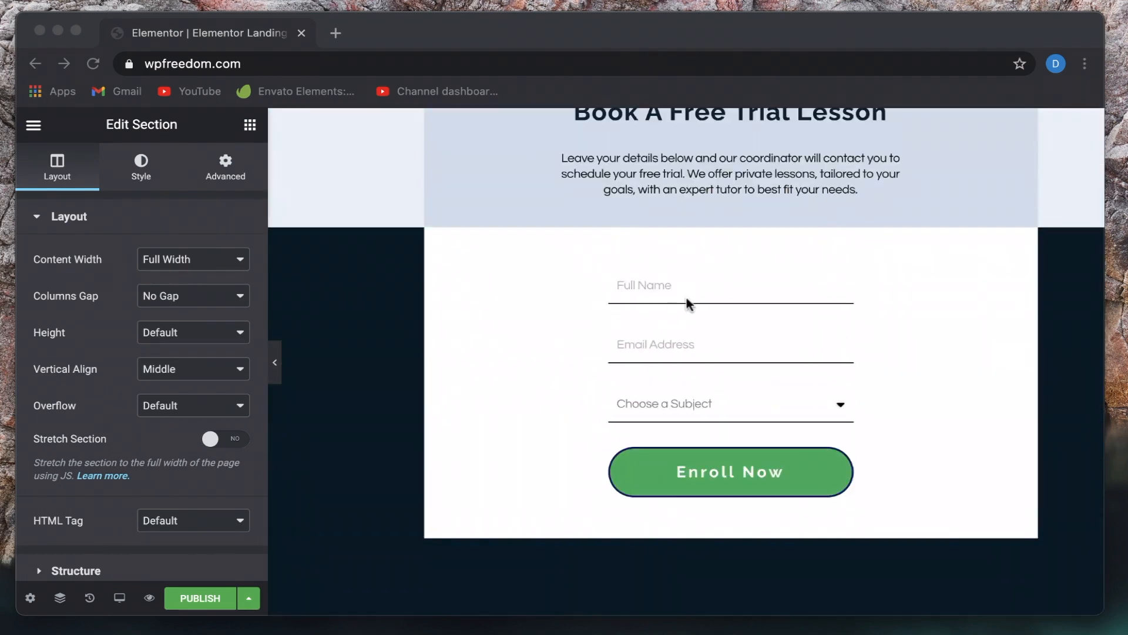
scroll("up", 3)
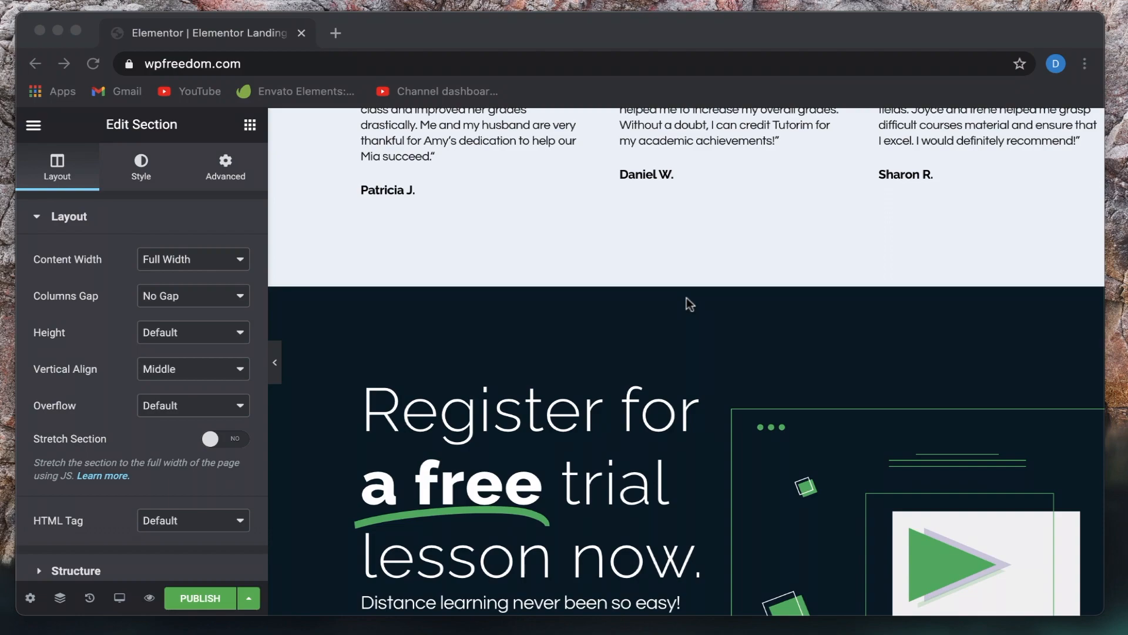
scroll("up", 3)
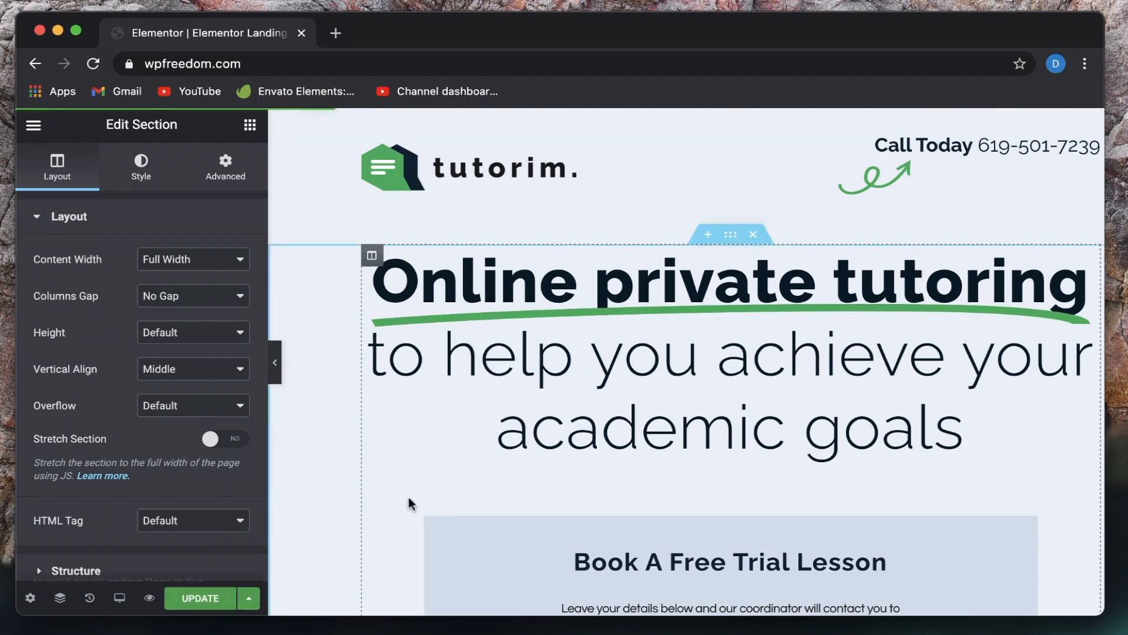
left_click(200, 599)
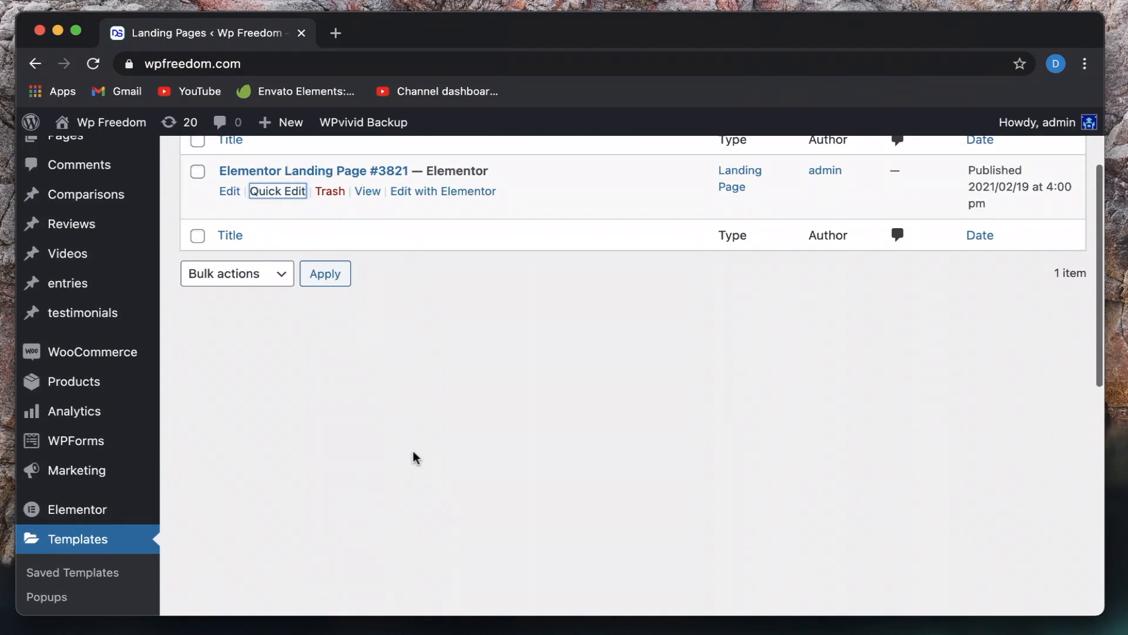
- Load the wpfreedom.com homepage in a new tab, then return to the Landing Pages list
scroll("up", 3)
type("wpfreedom.c")
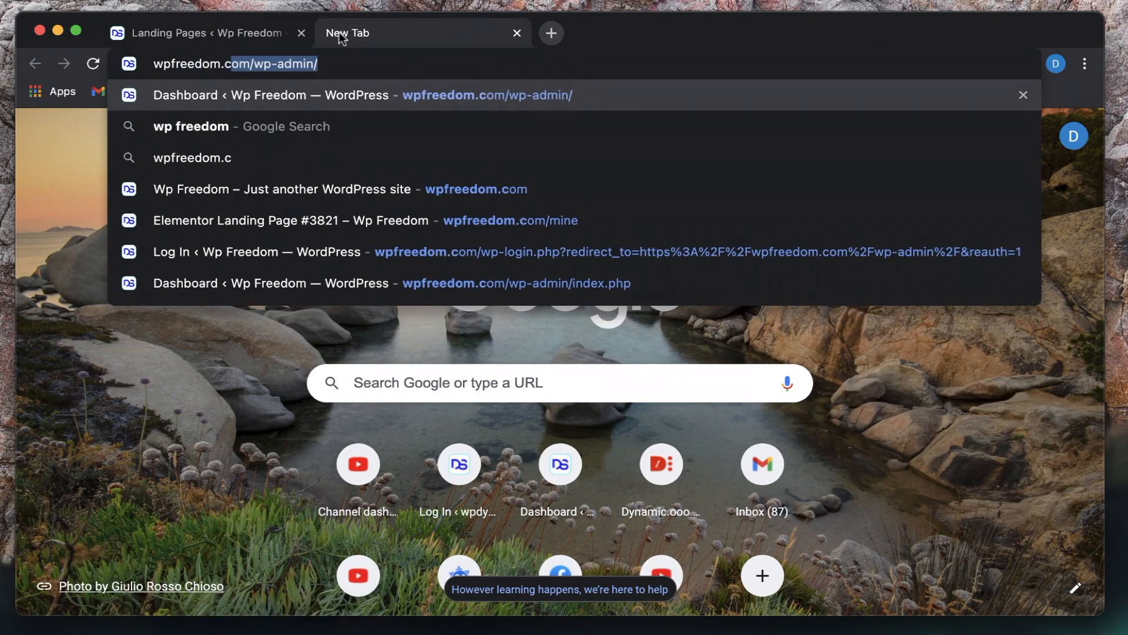
left_click(282, 188)
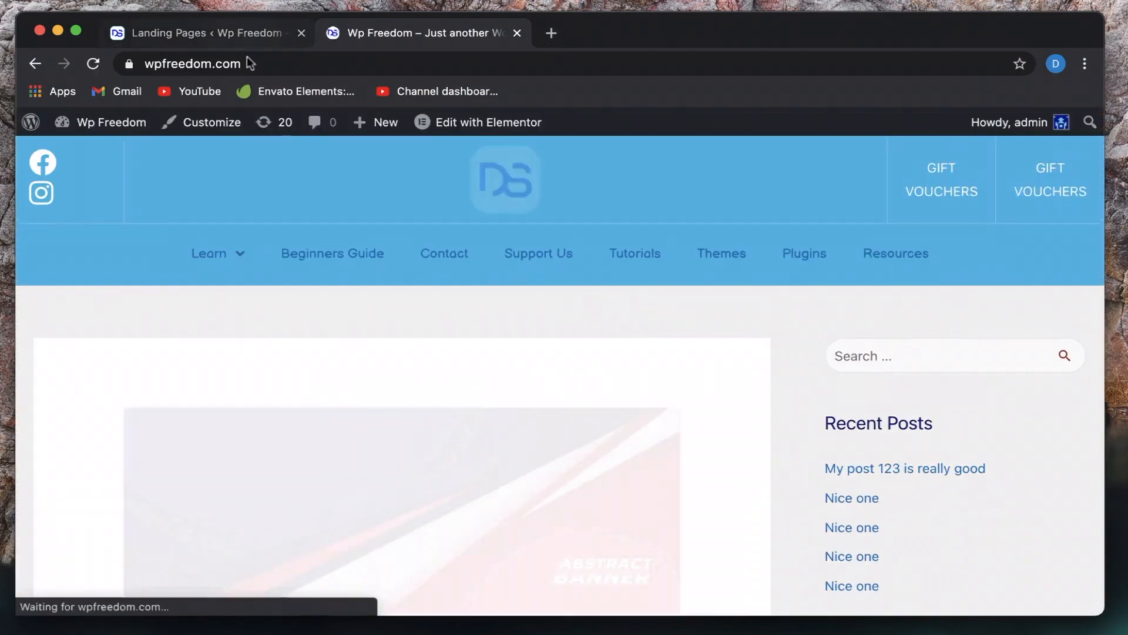
scroll("down", 3)
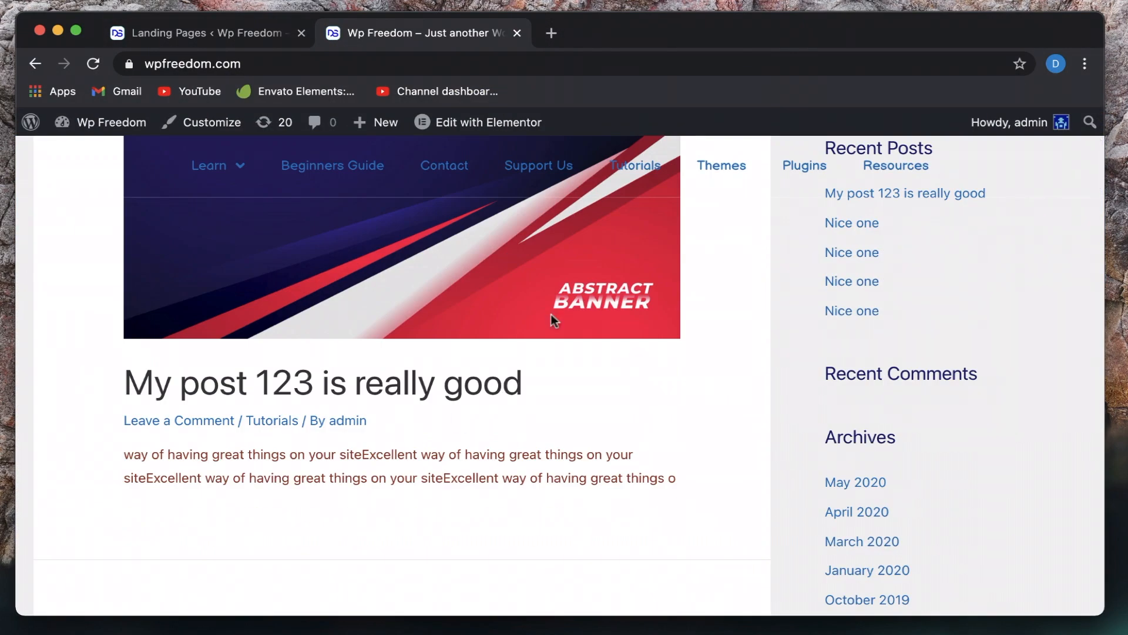
left_click(204, 32)
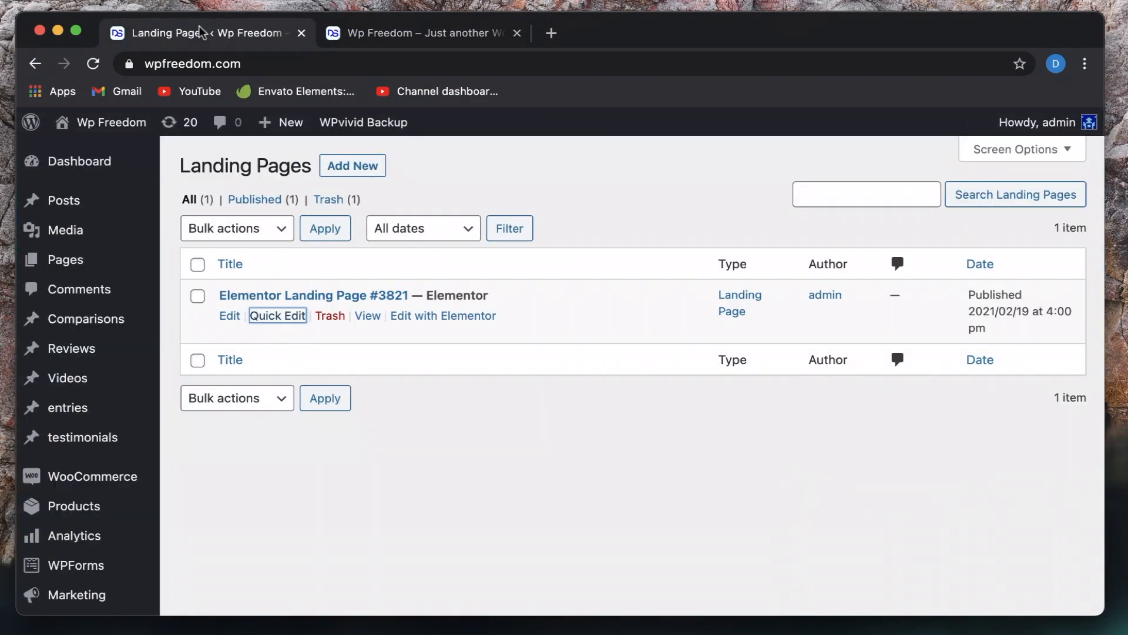
mouse_move(278, 320)
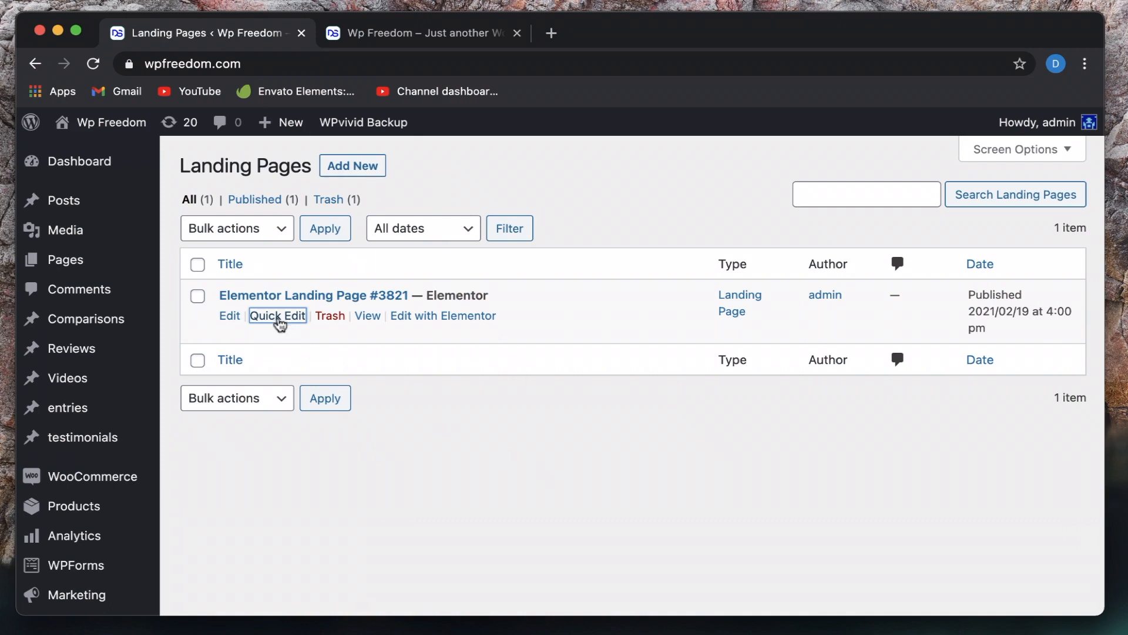
- Quick Edit the landing page to slug 'landing' and title 'Elementor Landing 1', then update
left_click(276, 315)
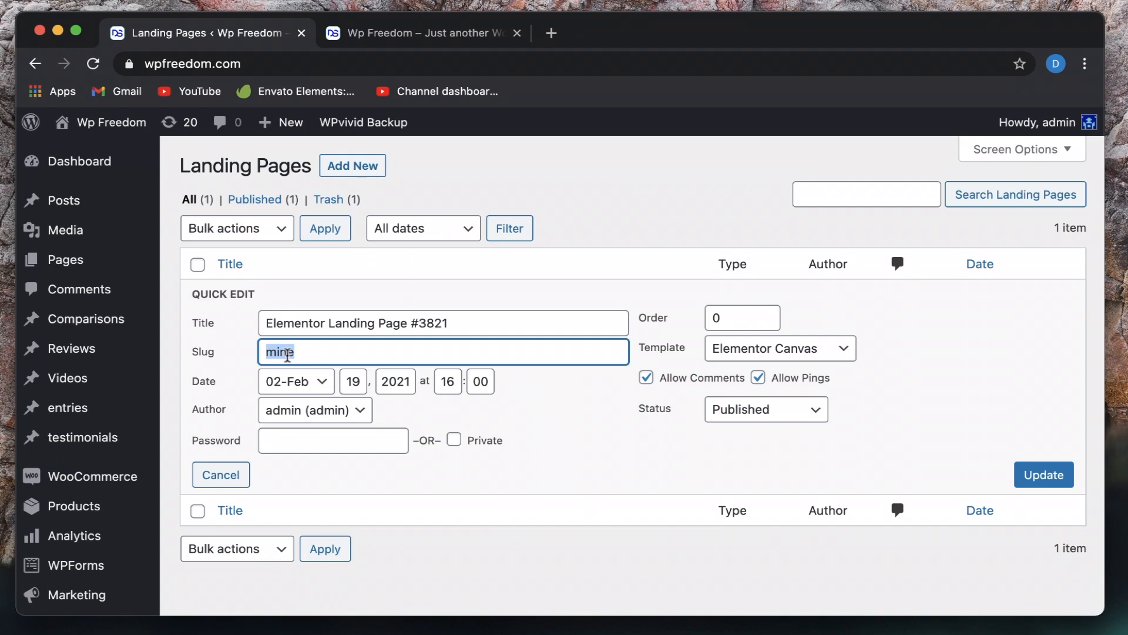
type("landing")
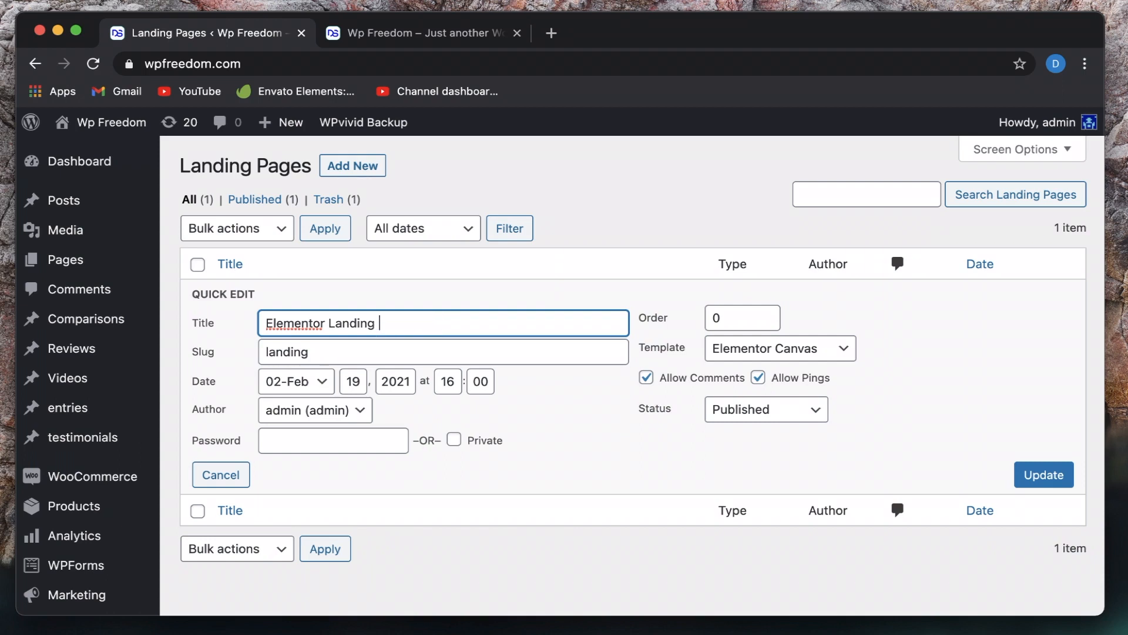
type("1")
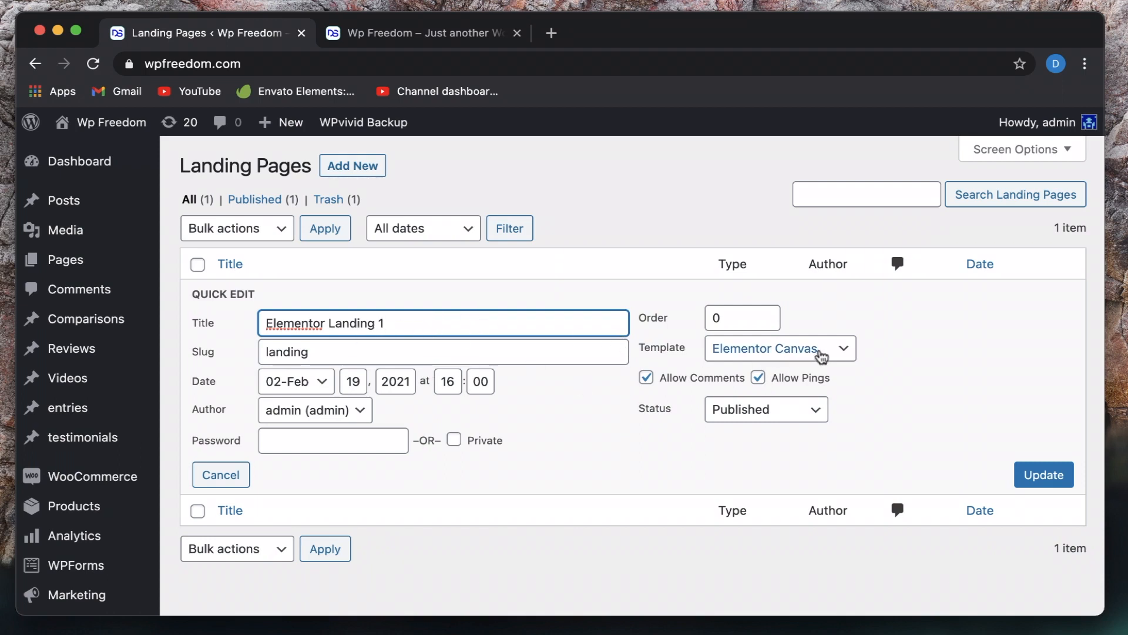
left_click(779, 348)
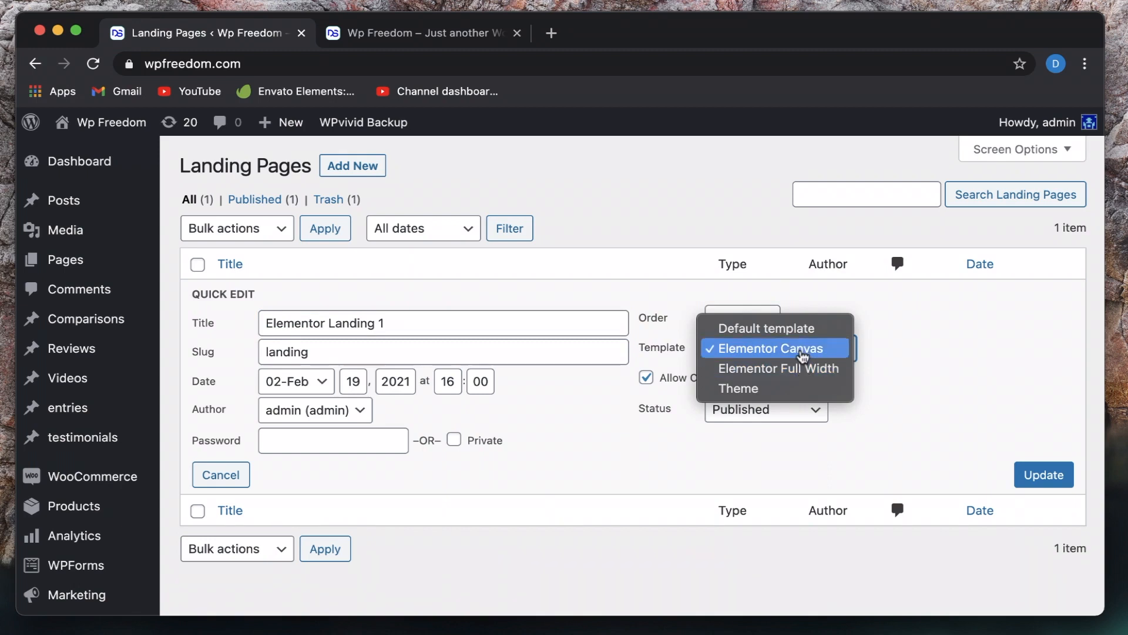
mouse_move(775, 368)
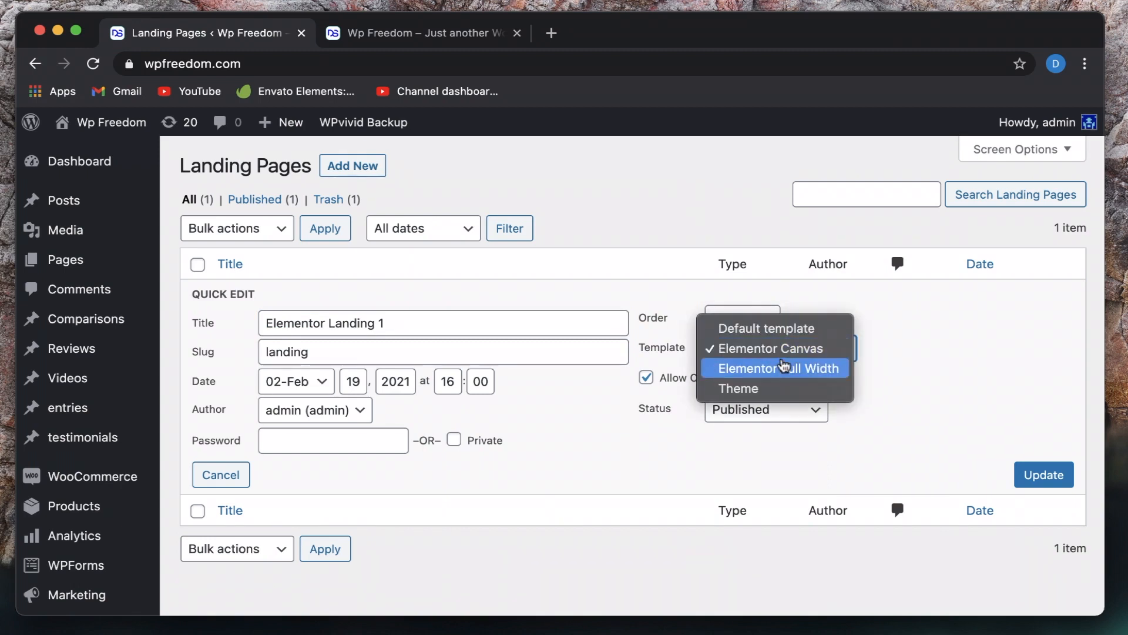
mouse_move(788, 373)
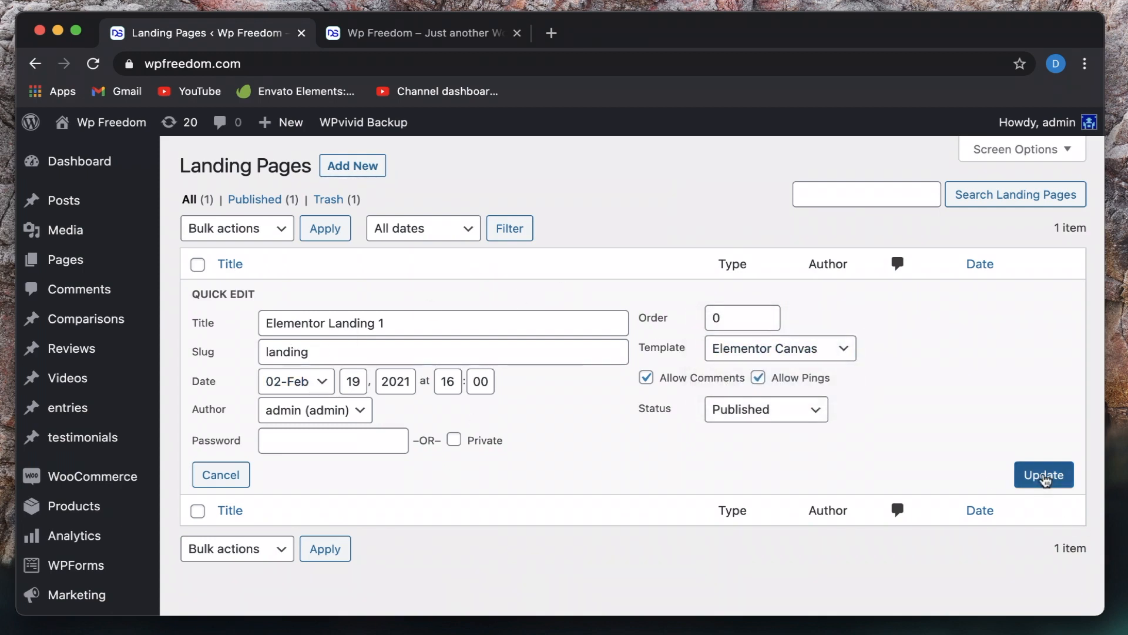
left_click(1044, 474)
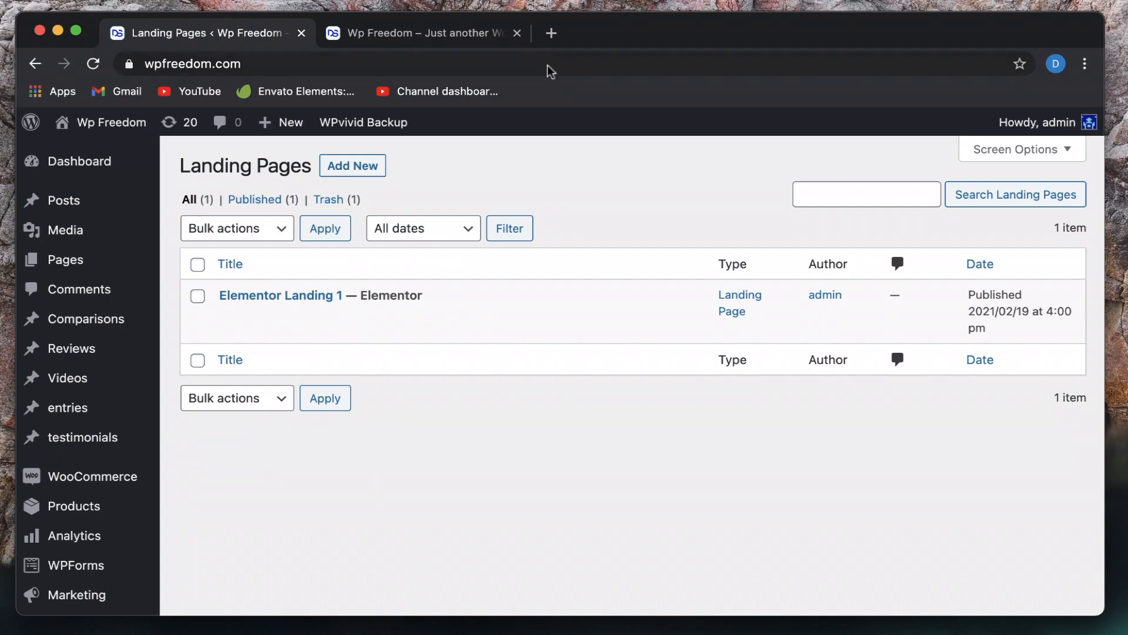
mouse_move(551, 33)
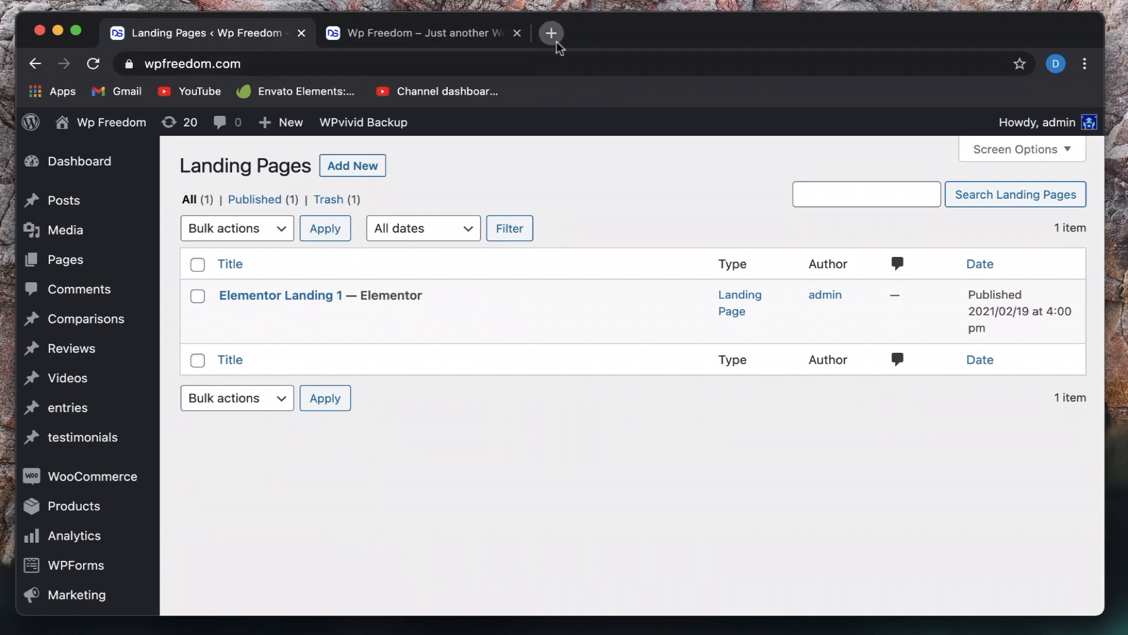
- Load wpfreedom.com/landing in a new tab and scroll through the page and its enrollment form
left_click(551, 32)
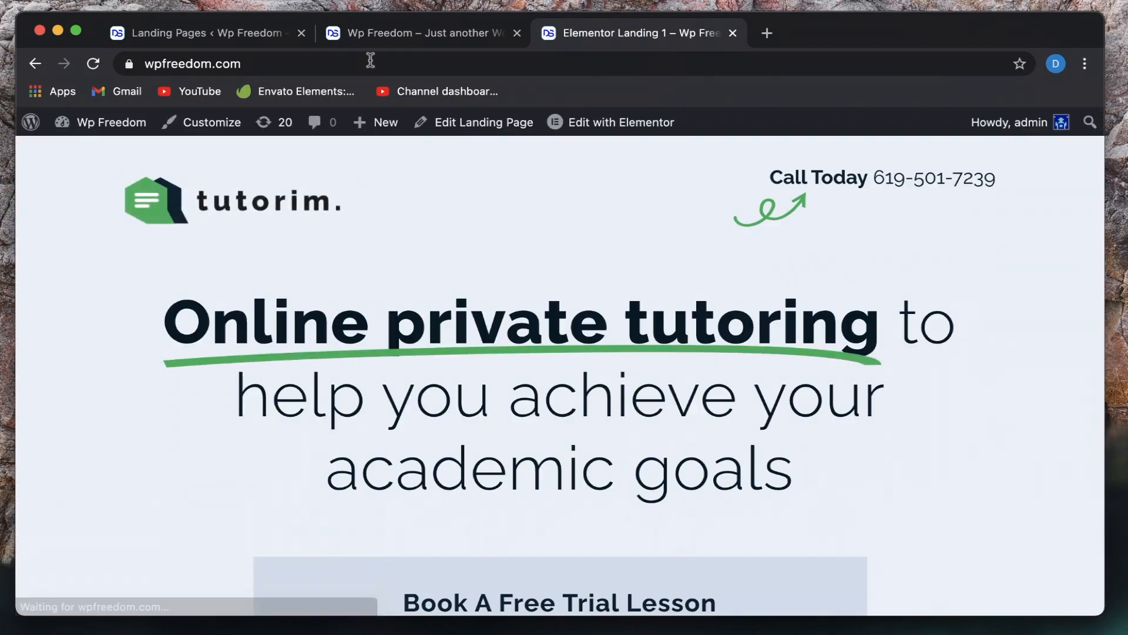
left_click(237, 63)
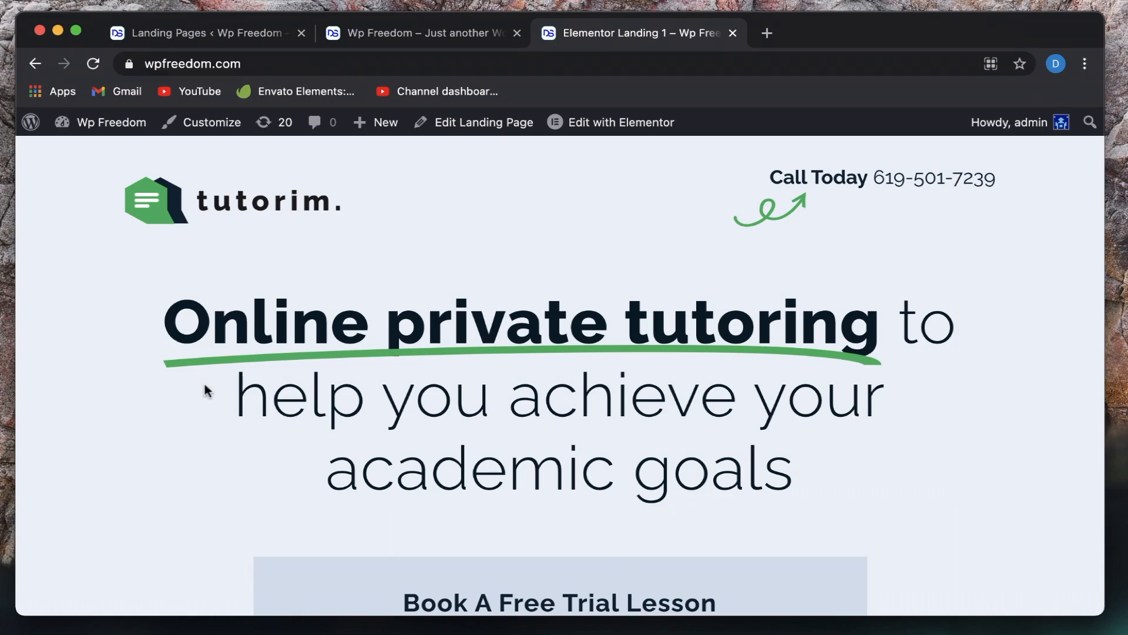
left_click(202, 33)
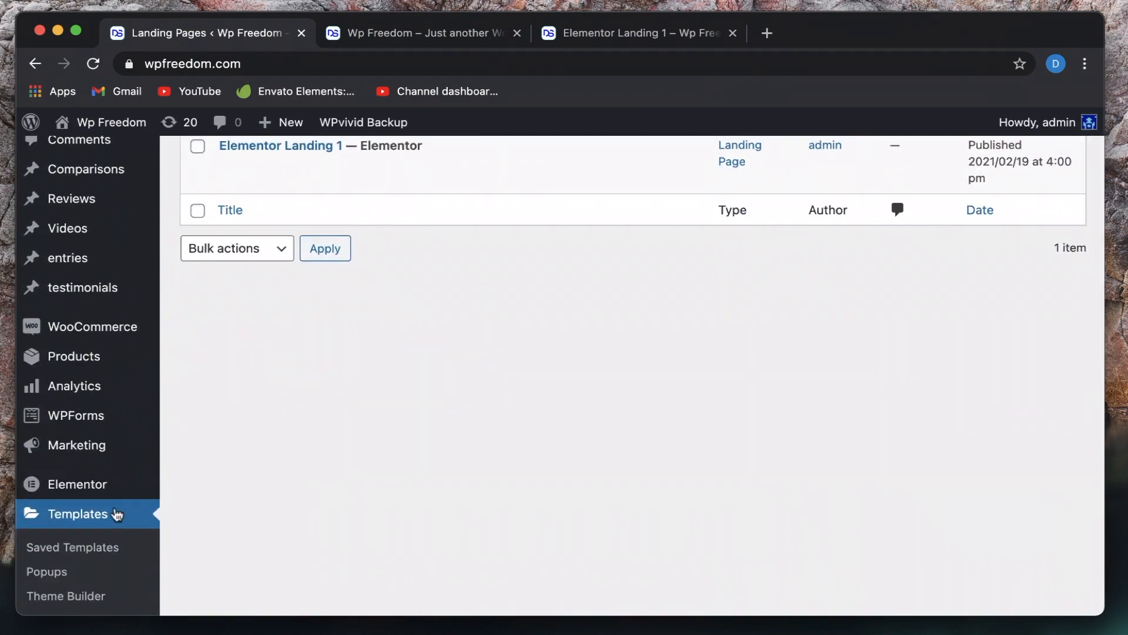
scroll("up", 3)
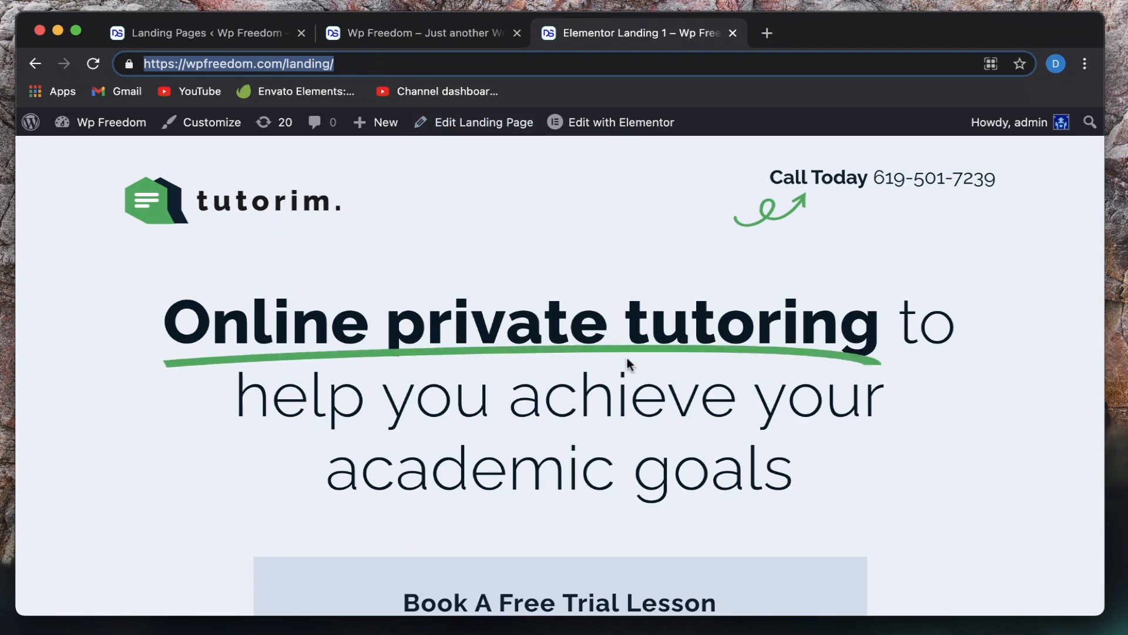
scroll("down", 3)
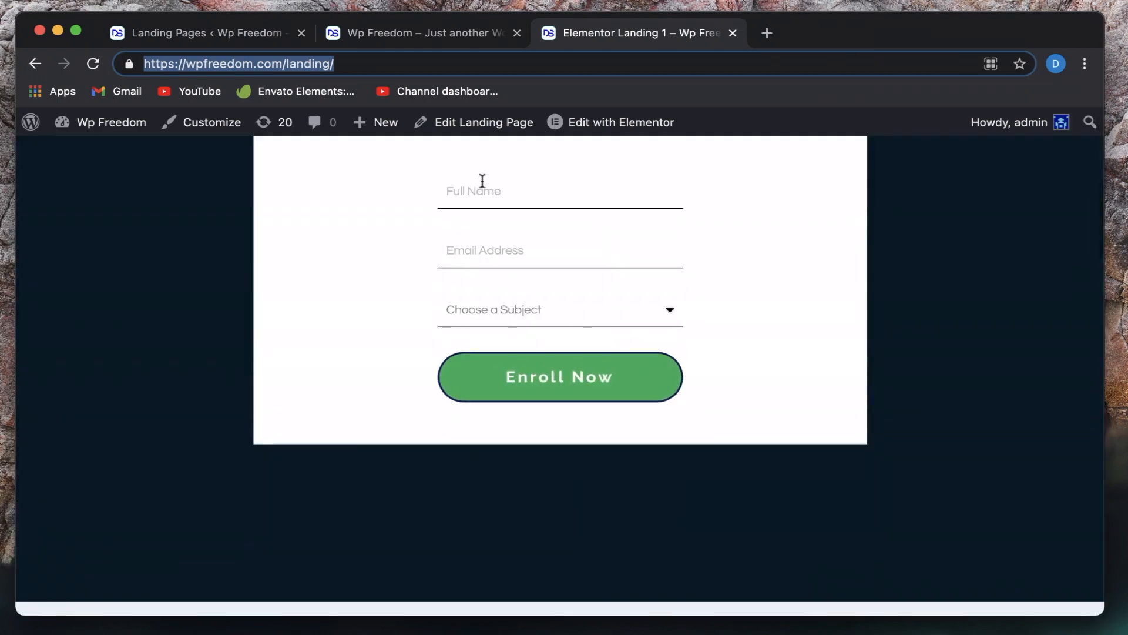
mouse_move(607, 400)
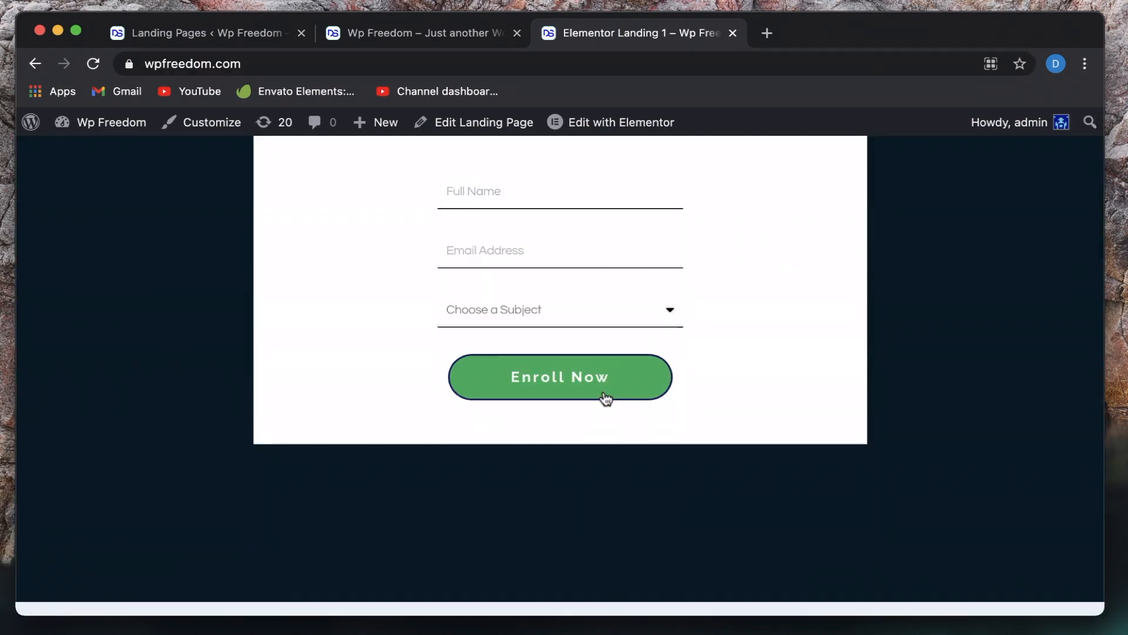
scroll("up", 3)
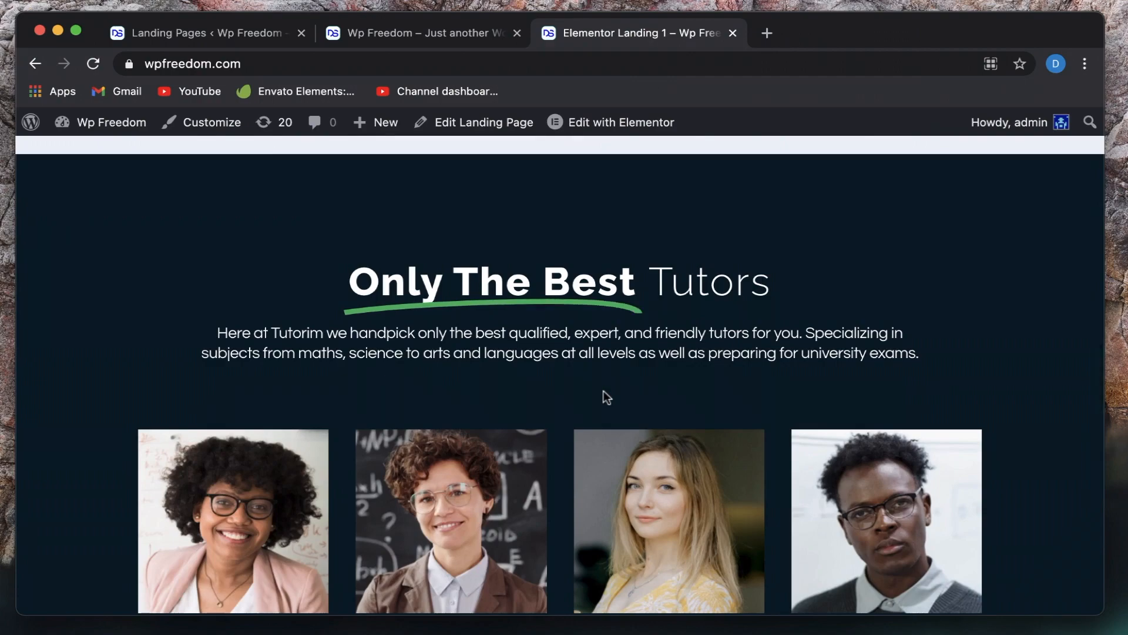
scroll("down", 3)
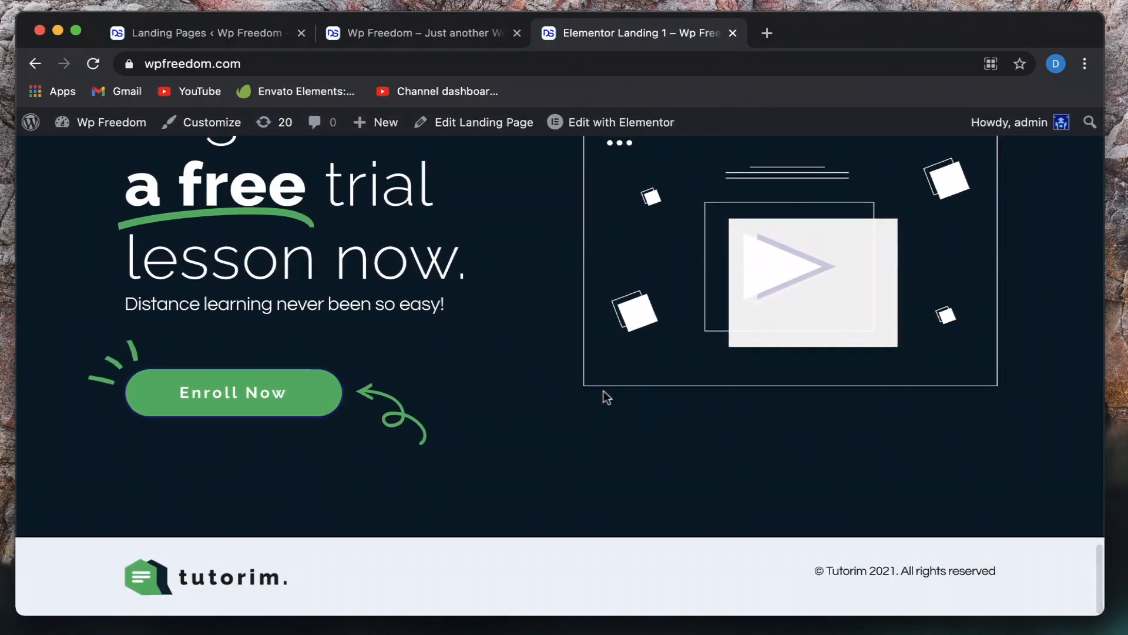
scroll("up", 3)
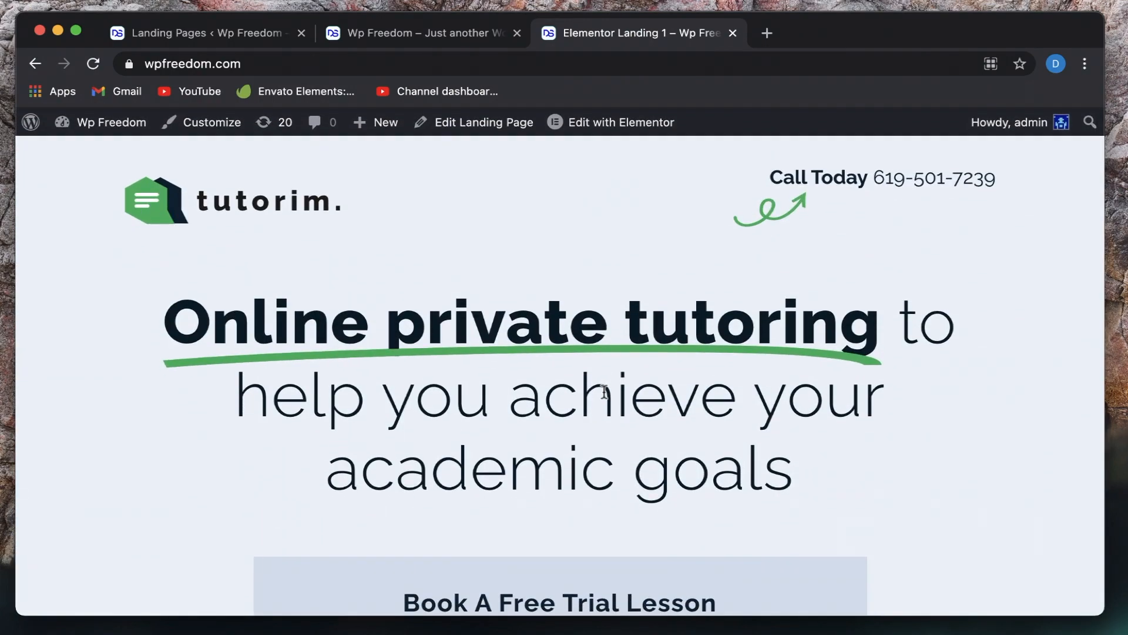
scroll("down", 3)
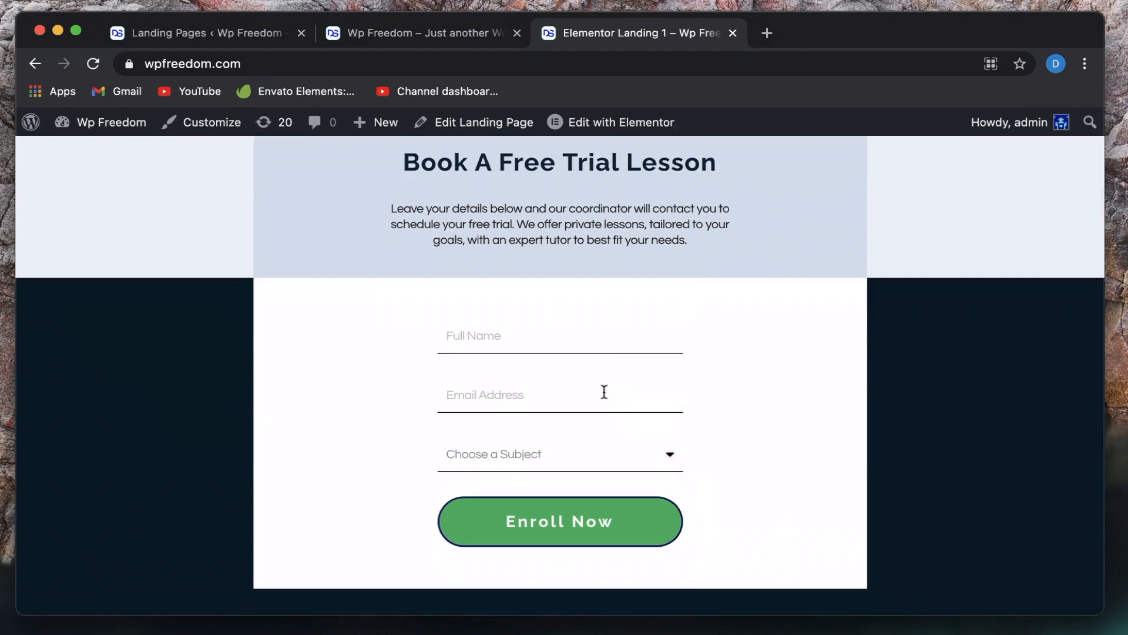
left_click(559, 521)
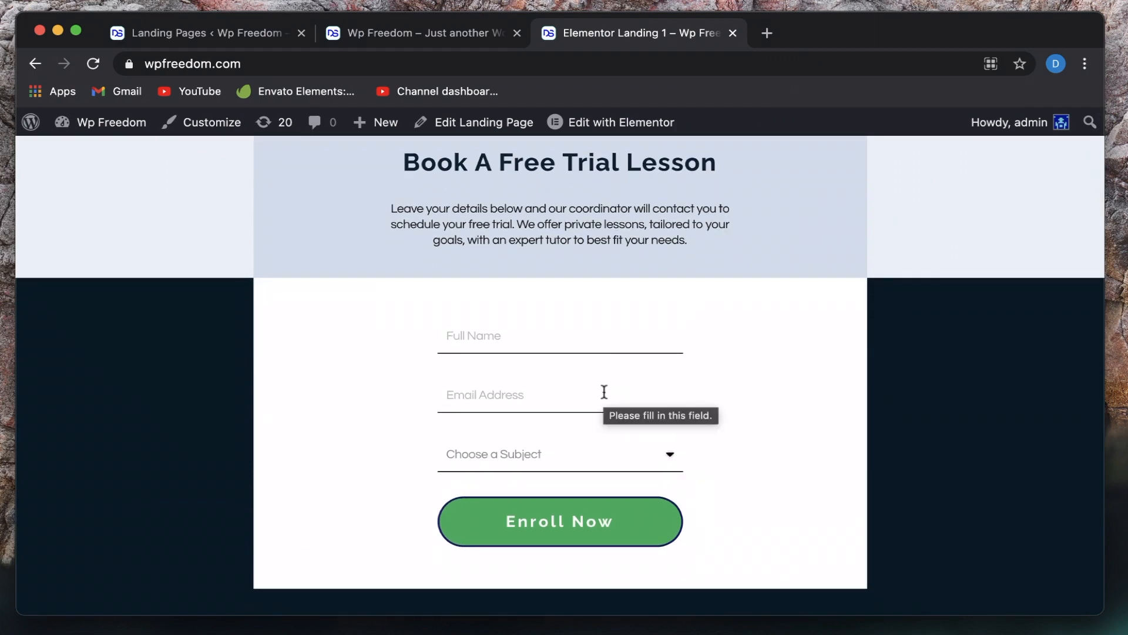